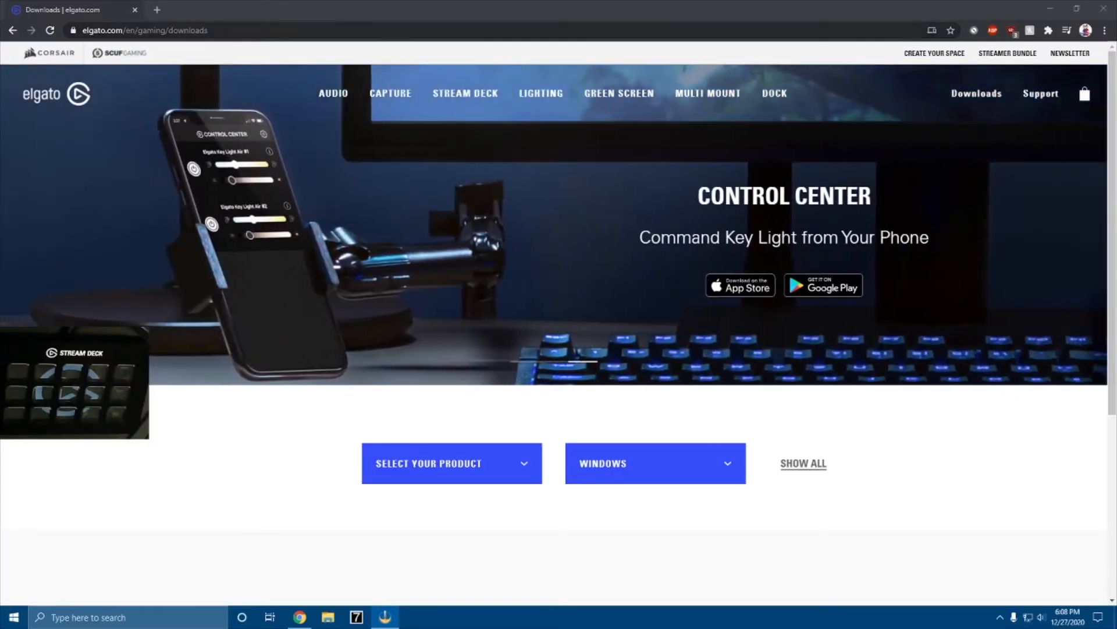
- Select Stream Deck for Windows on Elgato downloads, showing the 4.9.2 download card
left_click(143, 30)
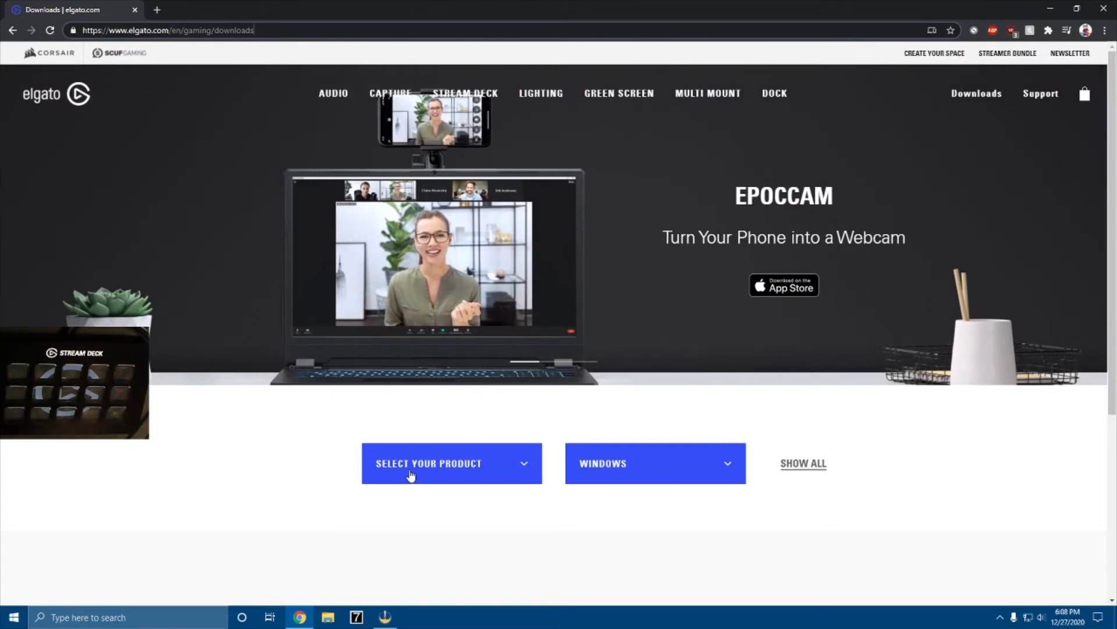
left_click(451, 462)
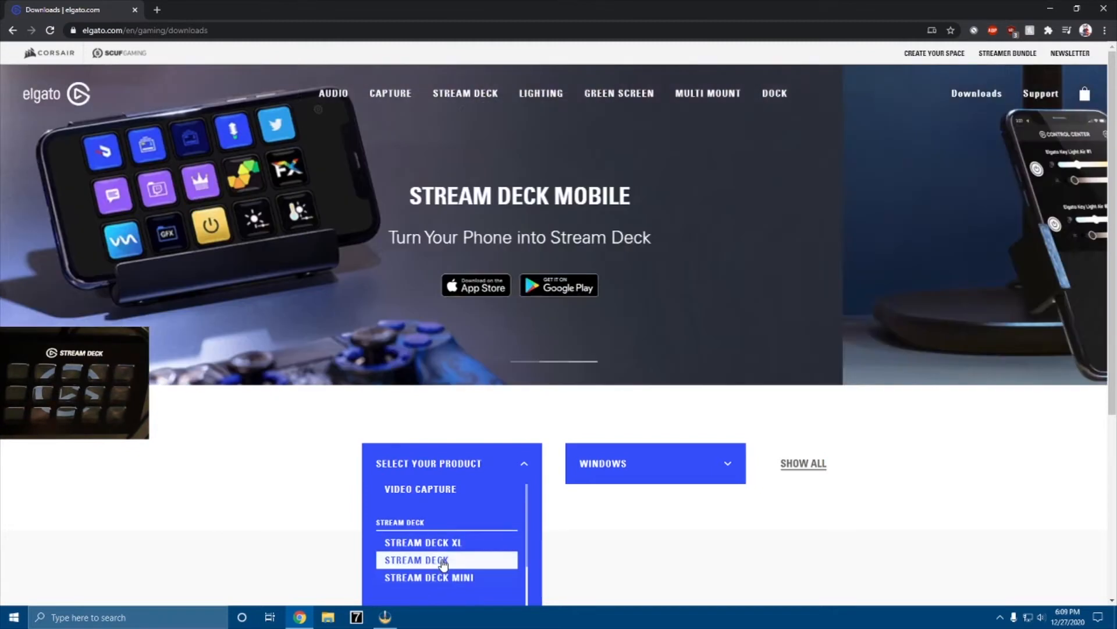
left_click(415, 559)
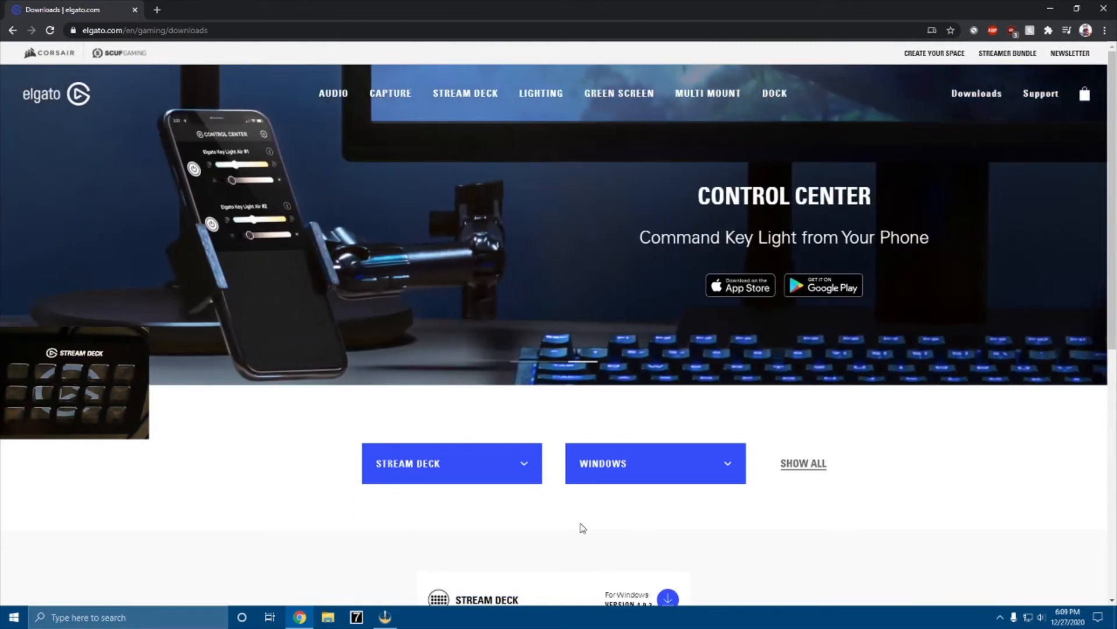
scroll("down", 3)
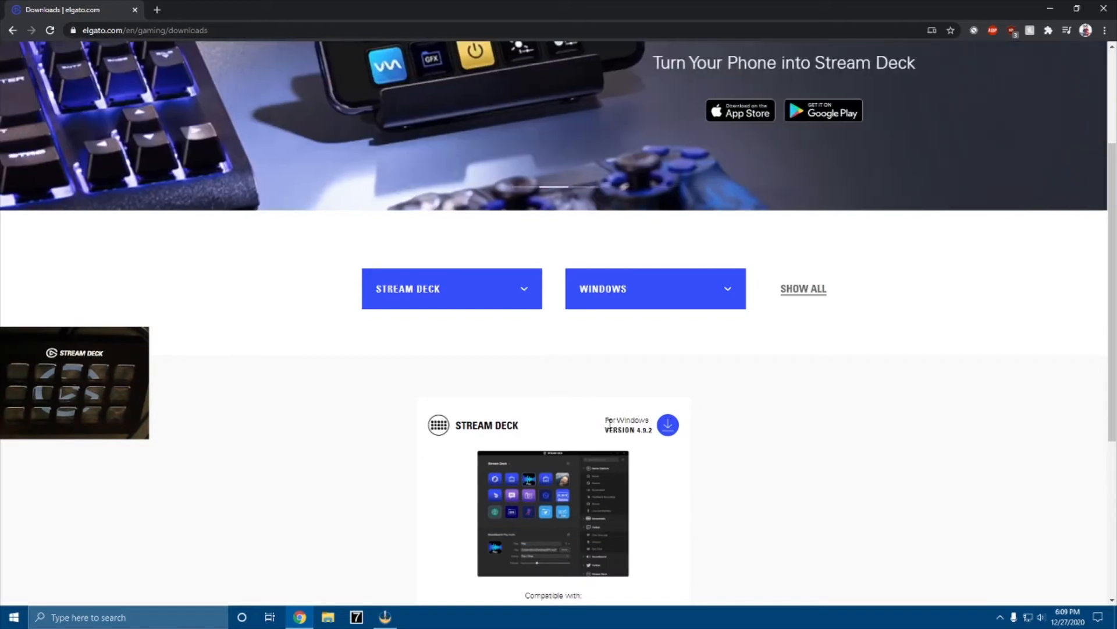
scroll("down", 3)
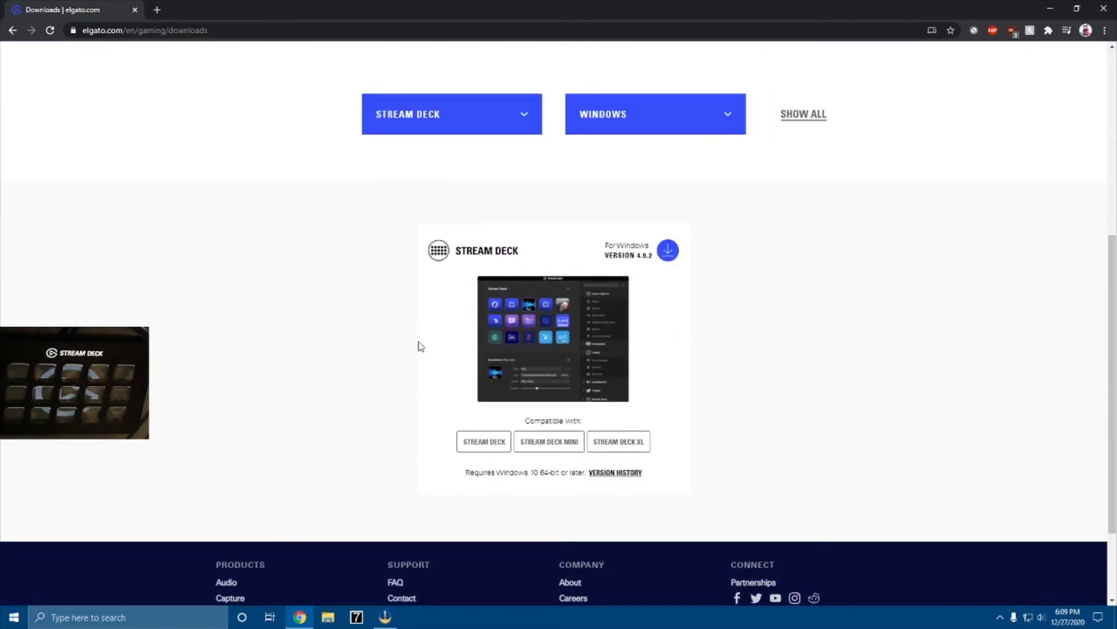
mouse_move(557, 142)
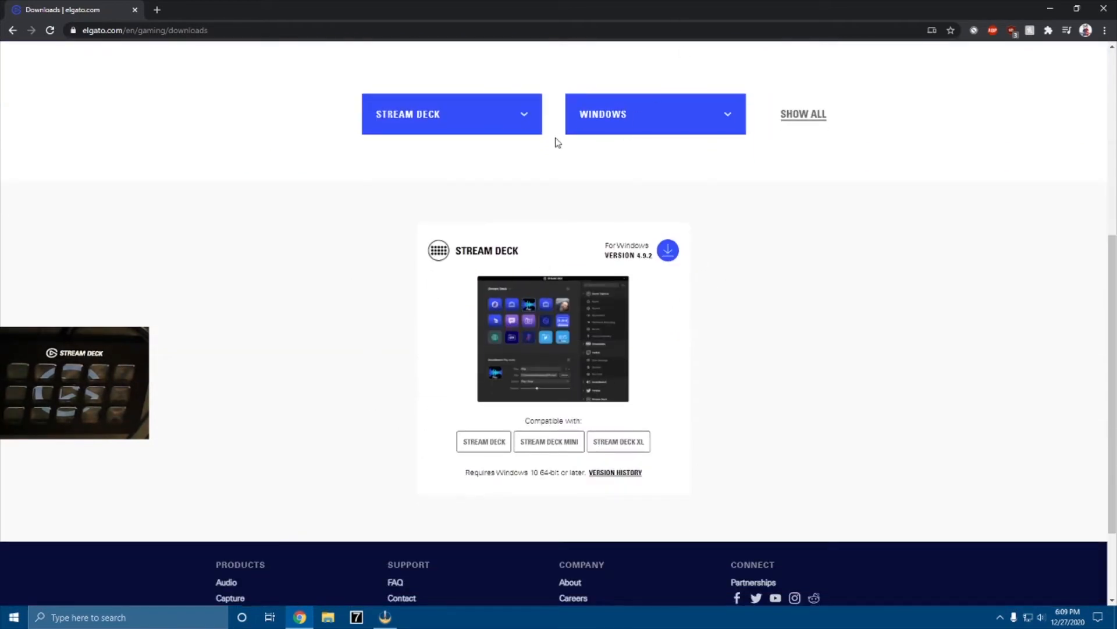
left_click(653, 114)
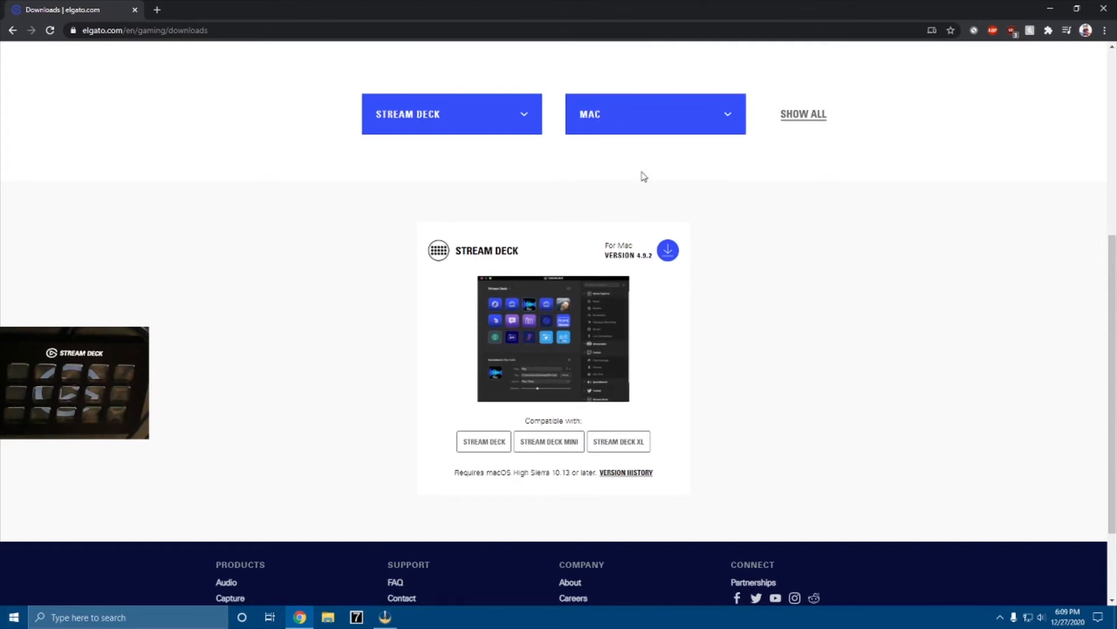
left_click(654, 114)
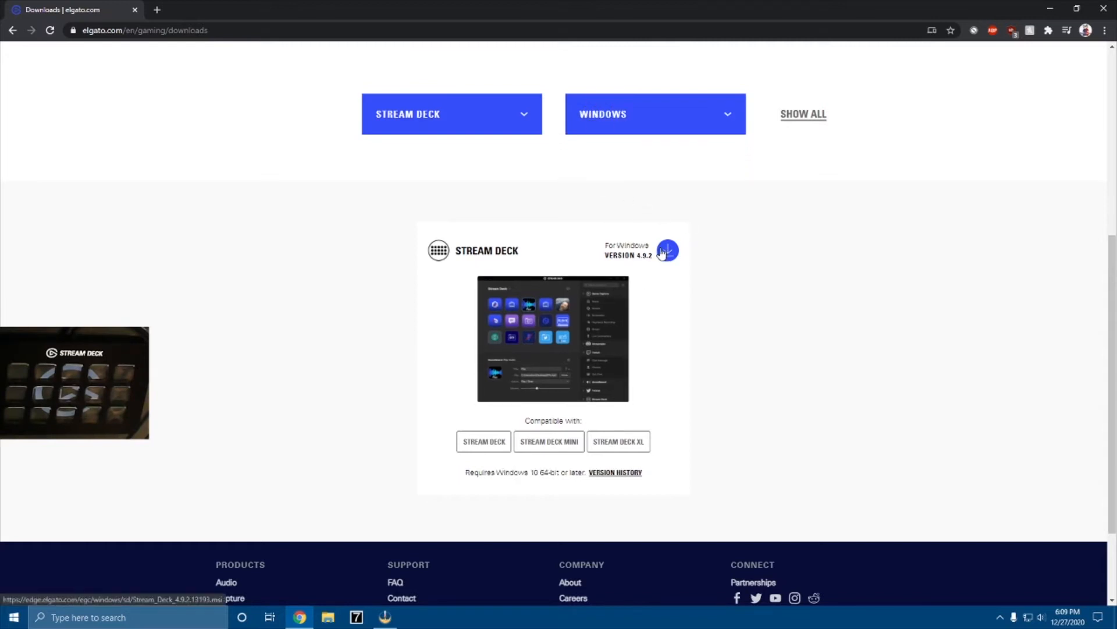
- Download the Stream Deck 4.9.2 installer and install it to the default folder
left_click(666, 250)
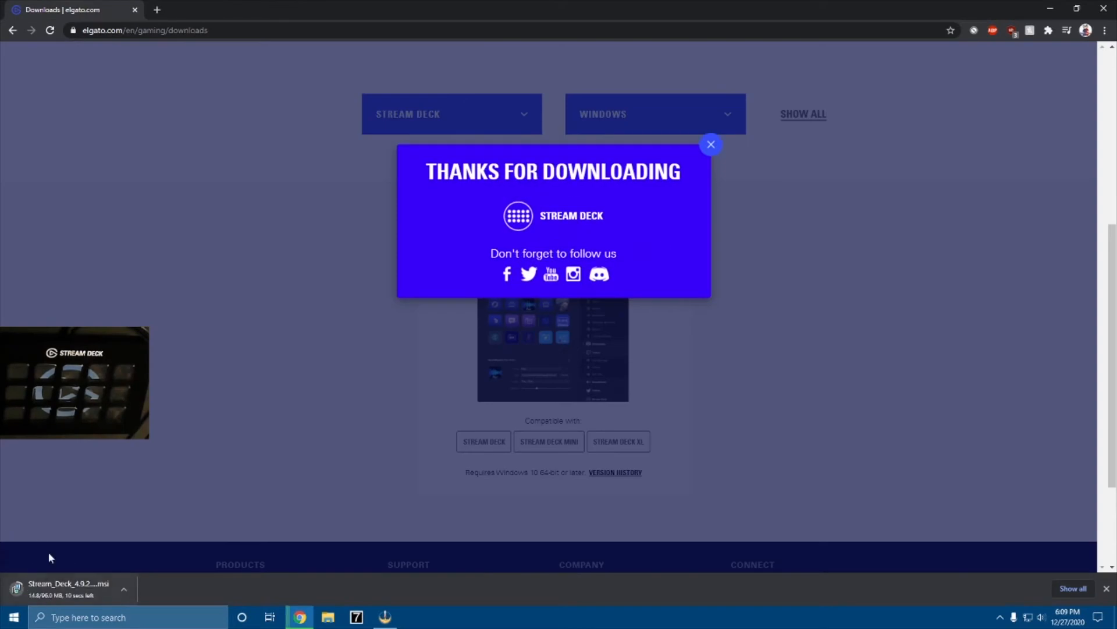
left_click(124, 589)
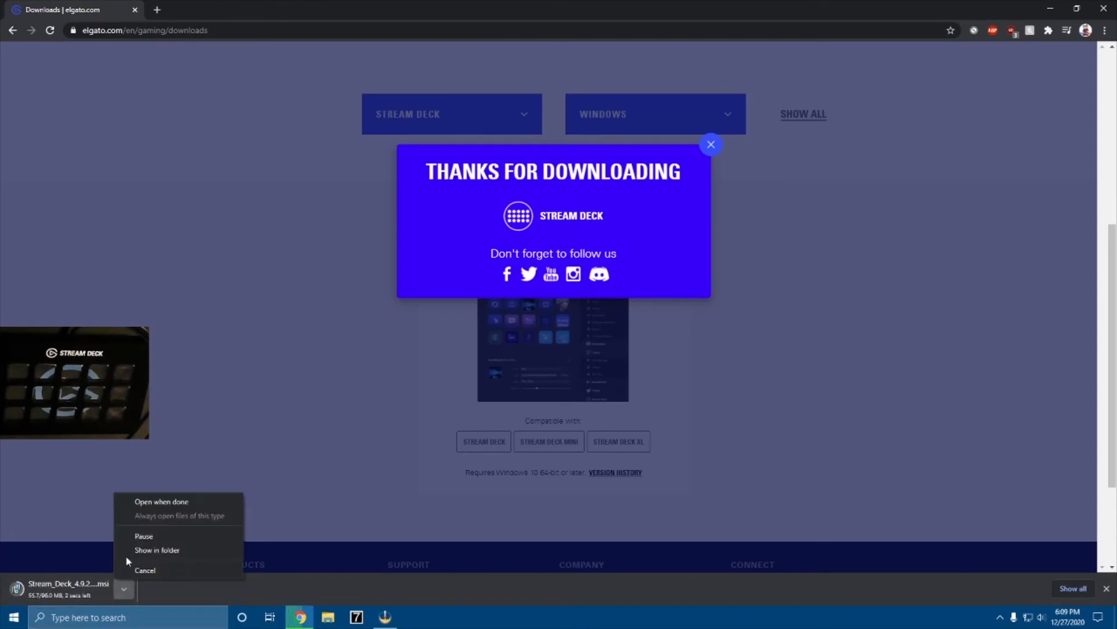
left_click(170, 391)
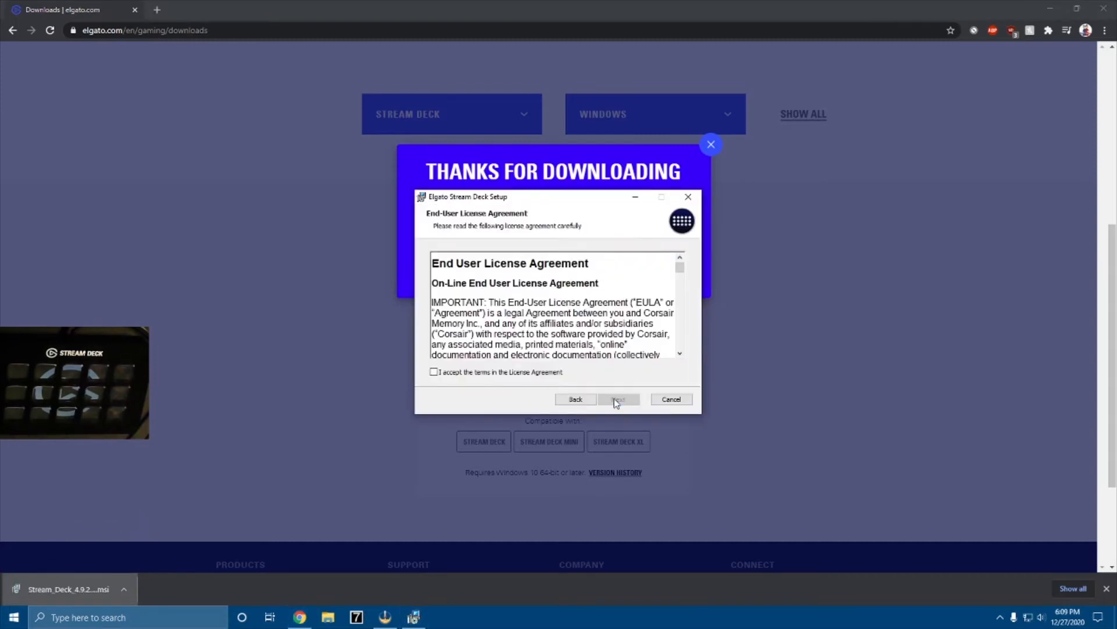
left_click(618, 399)
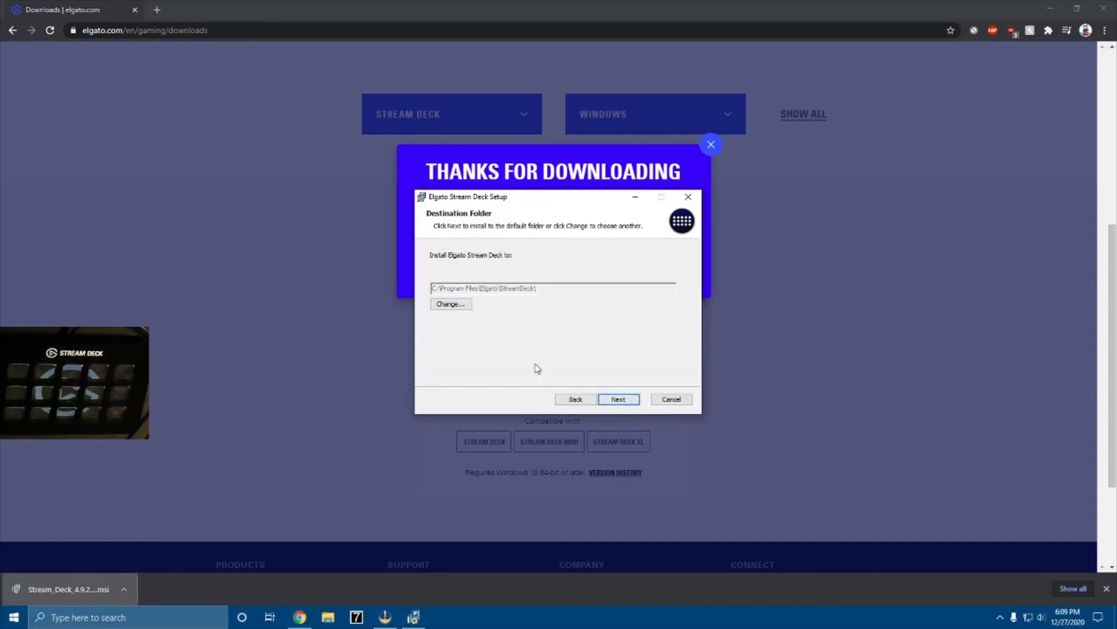
left_click(617, 398)
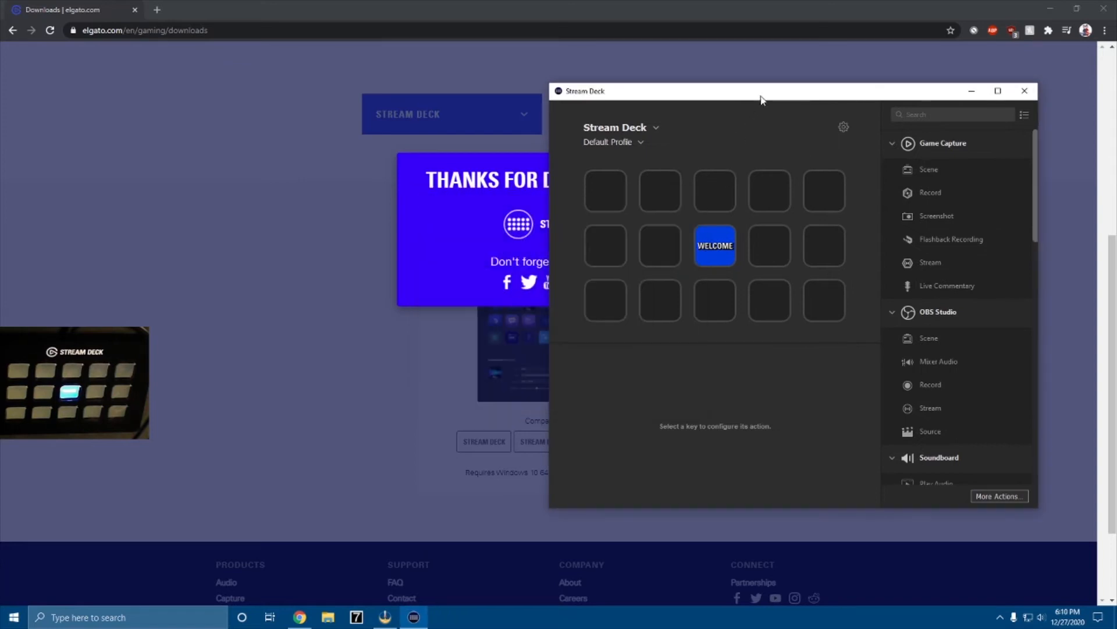
left_click_drag(761, 91, 489, 84)
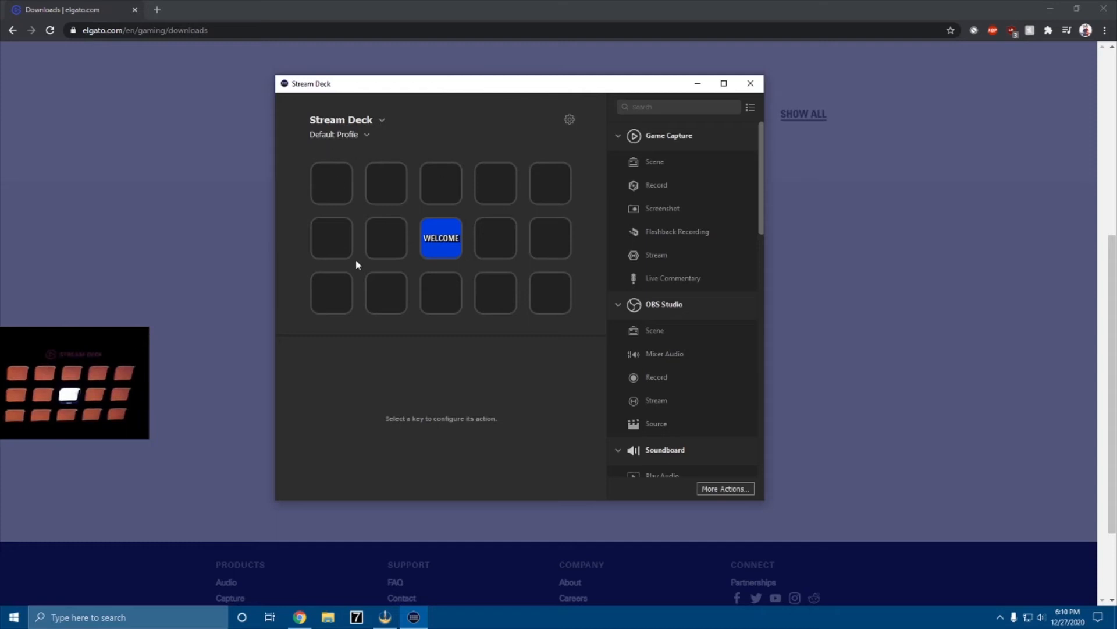
left_click(441, 237)
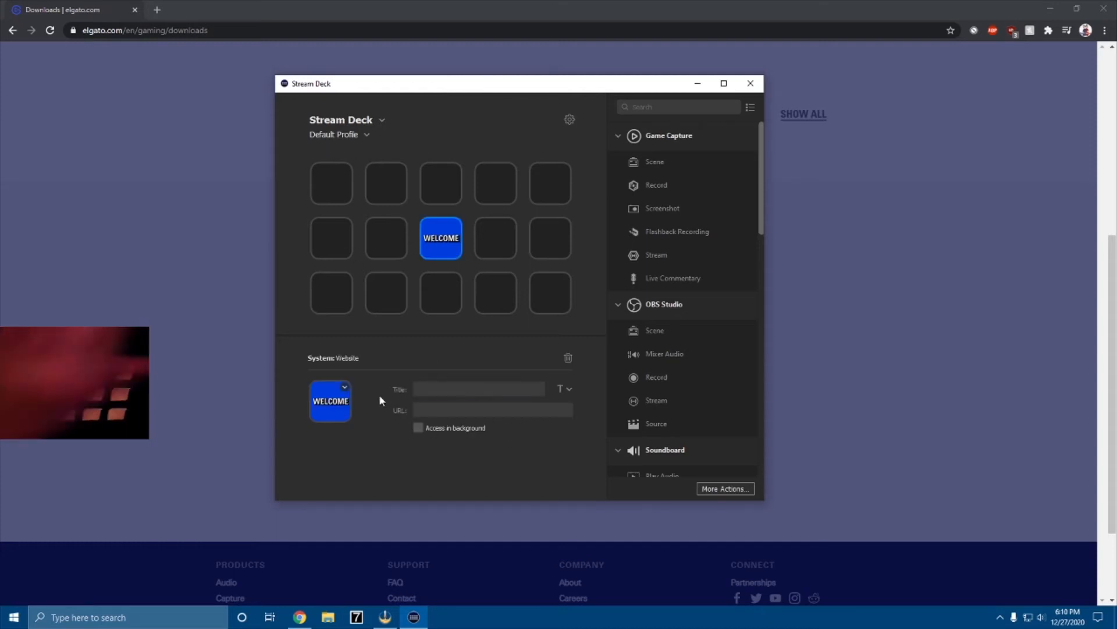
left_click(492, 409)
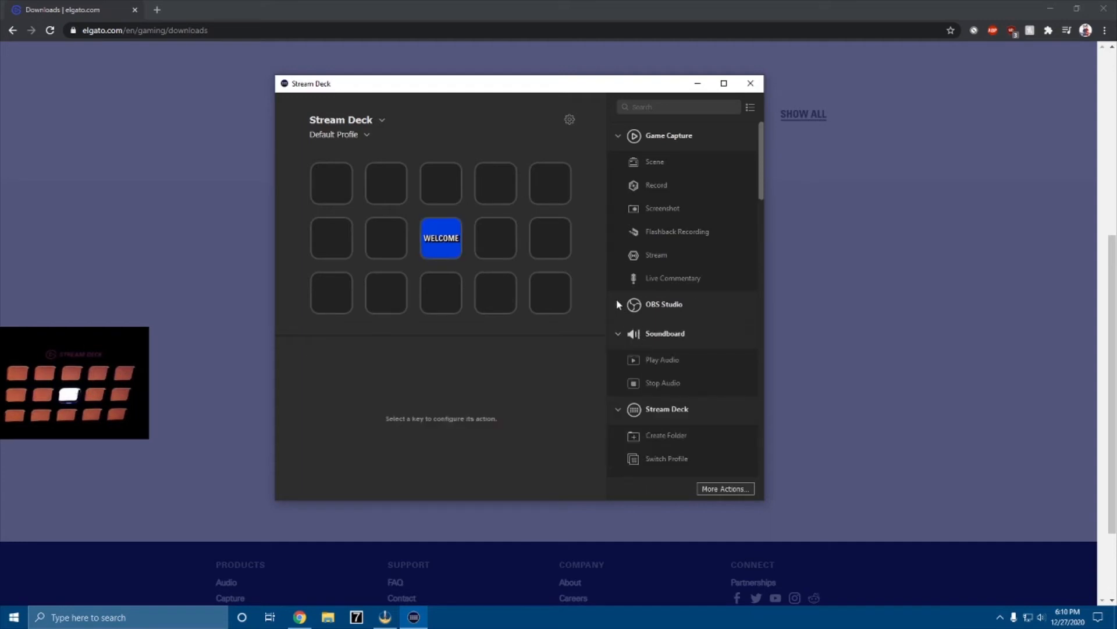
left_click(663, 304)
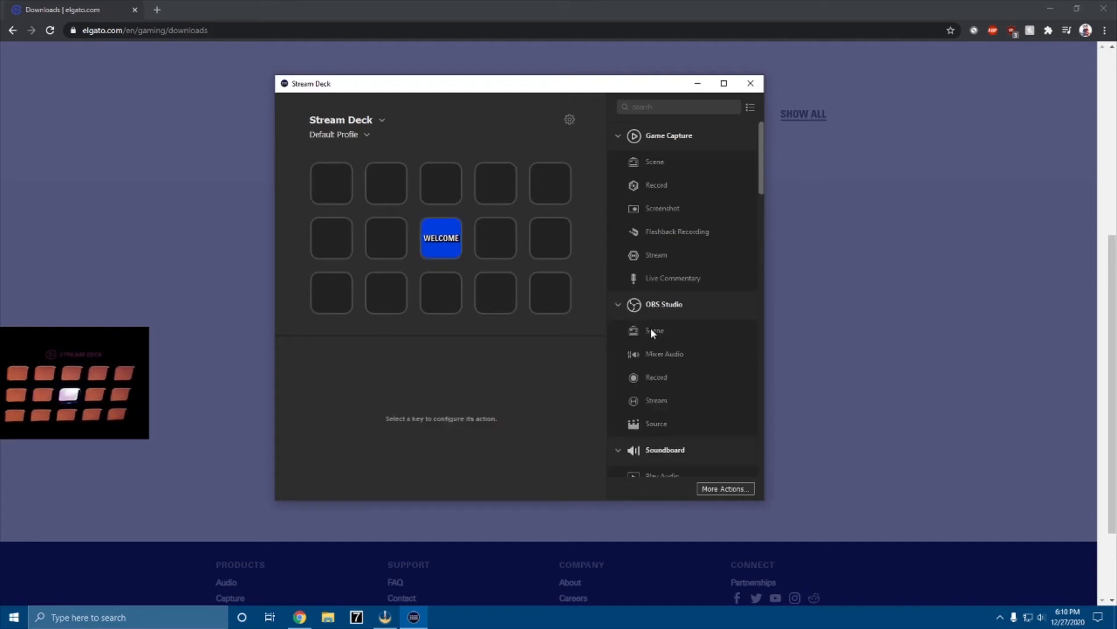
left_click(550, 292)
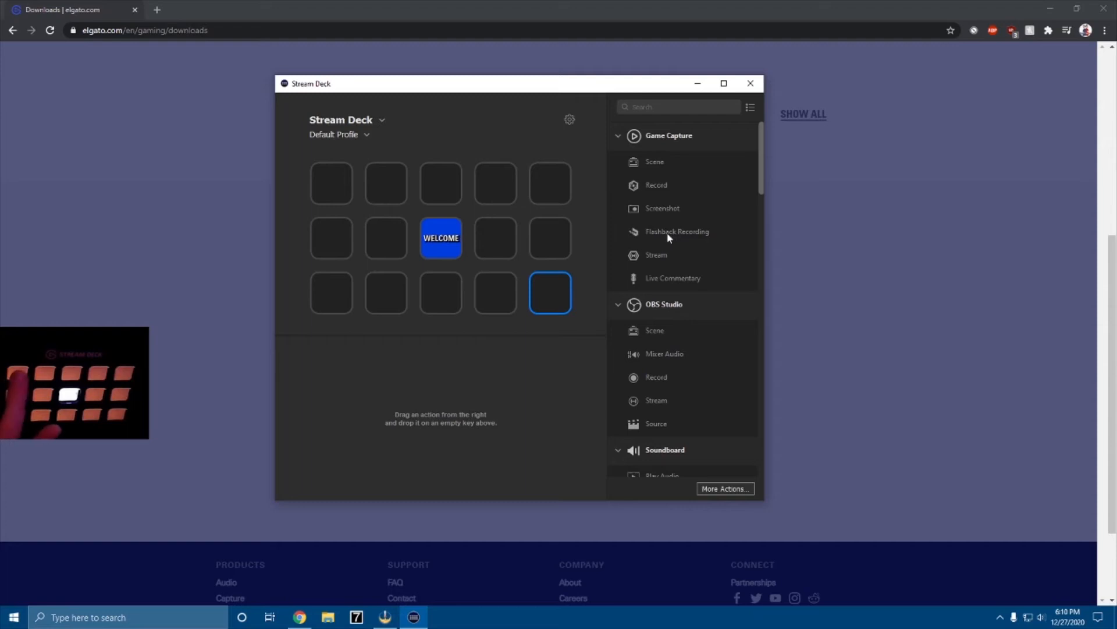
- Add OBS Scene actions to two keys: one titled BRB, the other targeting Scene 2
left_click_drag(654, 161, 332, 181)
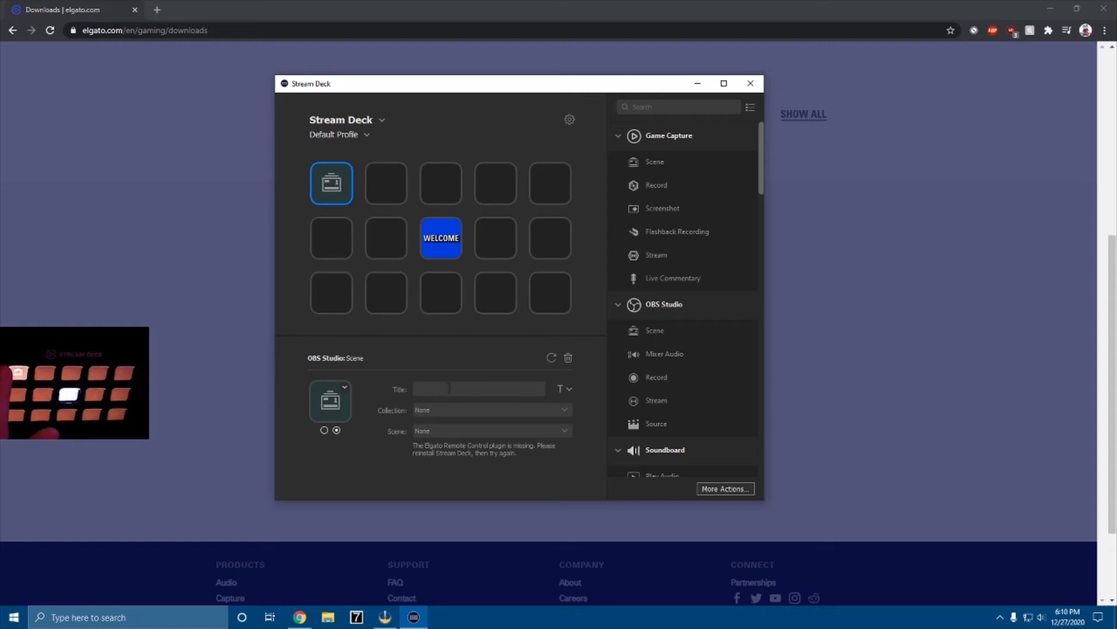
type("Gaming")
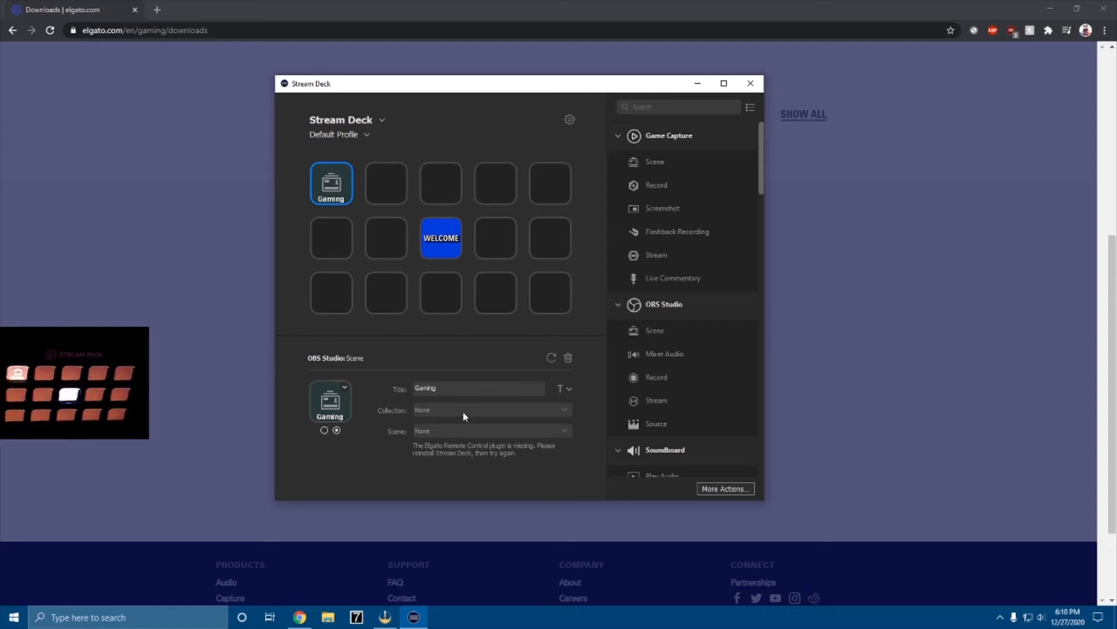
mouse_move(463, 419)
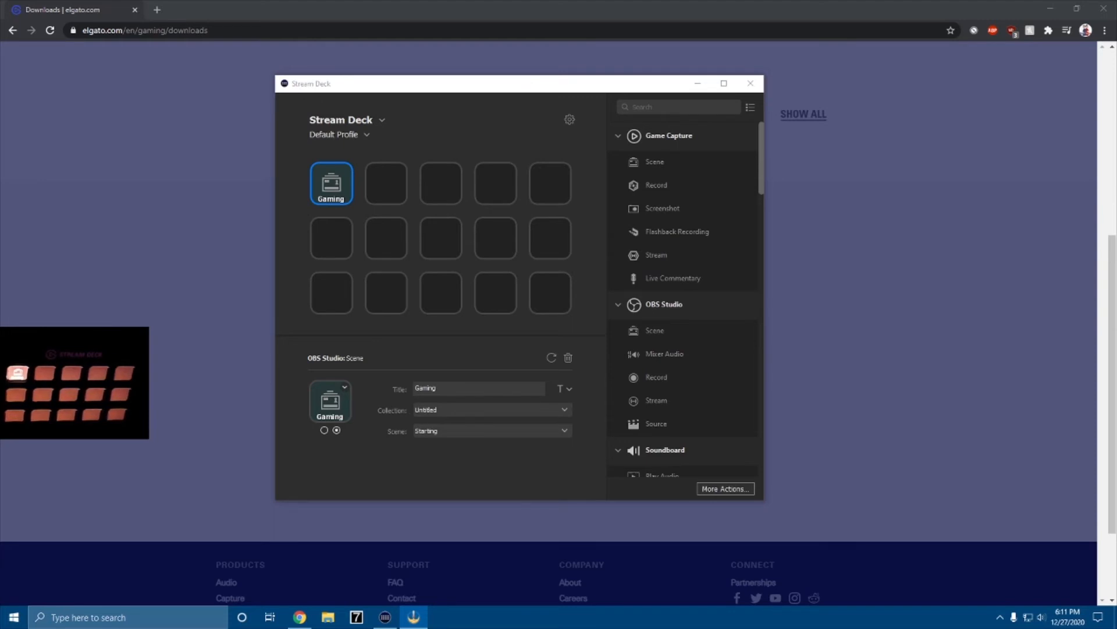
mouse_move(525, 434)
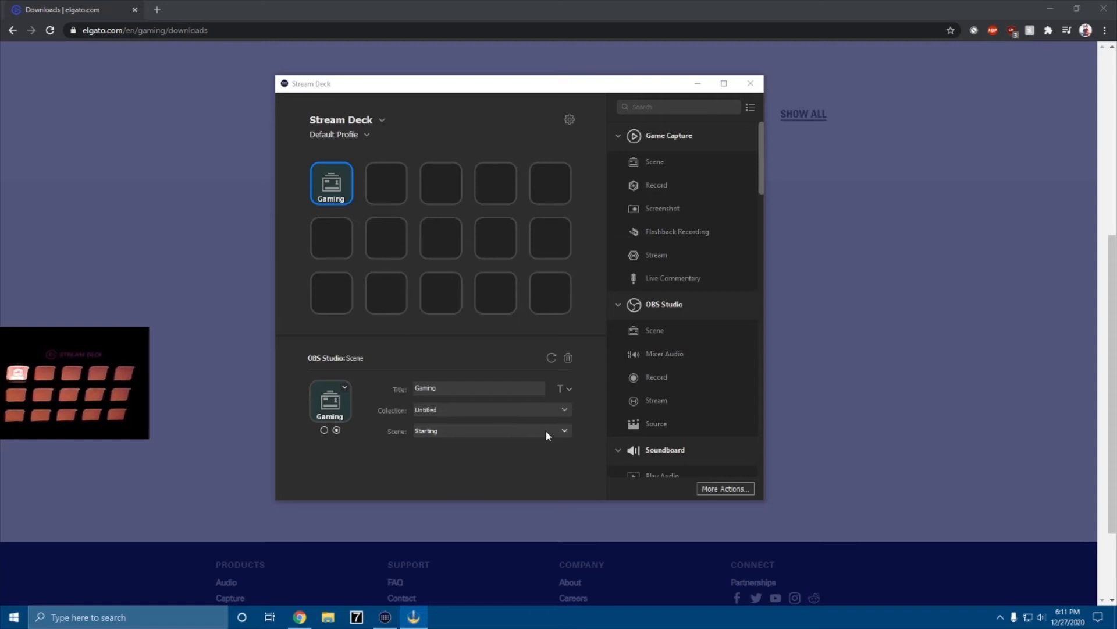
left_click(490, 409)
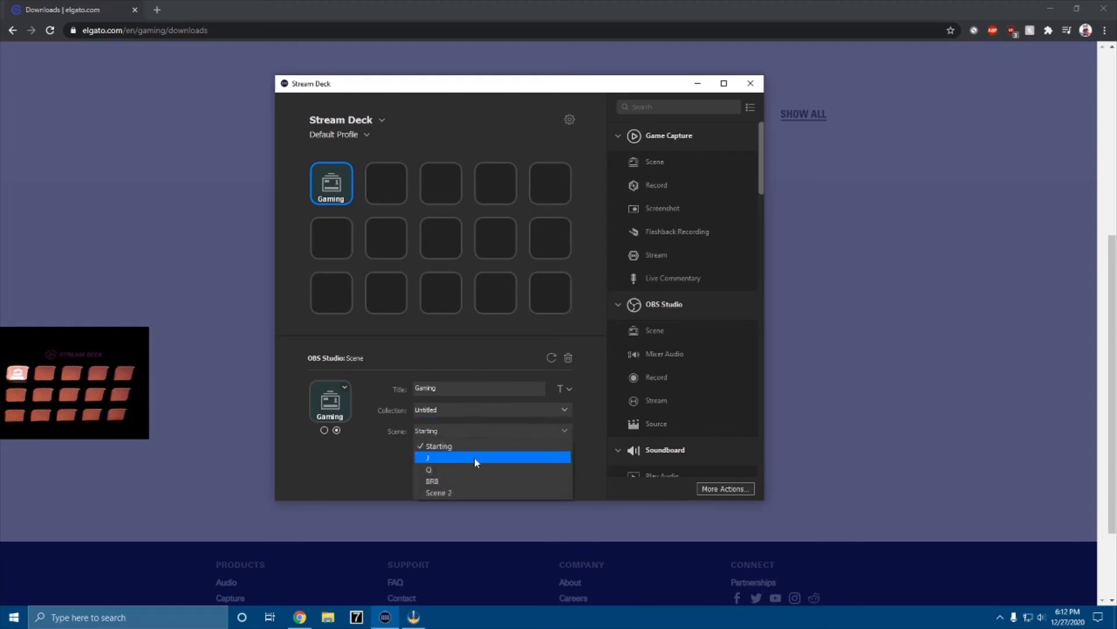
mouse_move(435, 435)
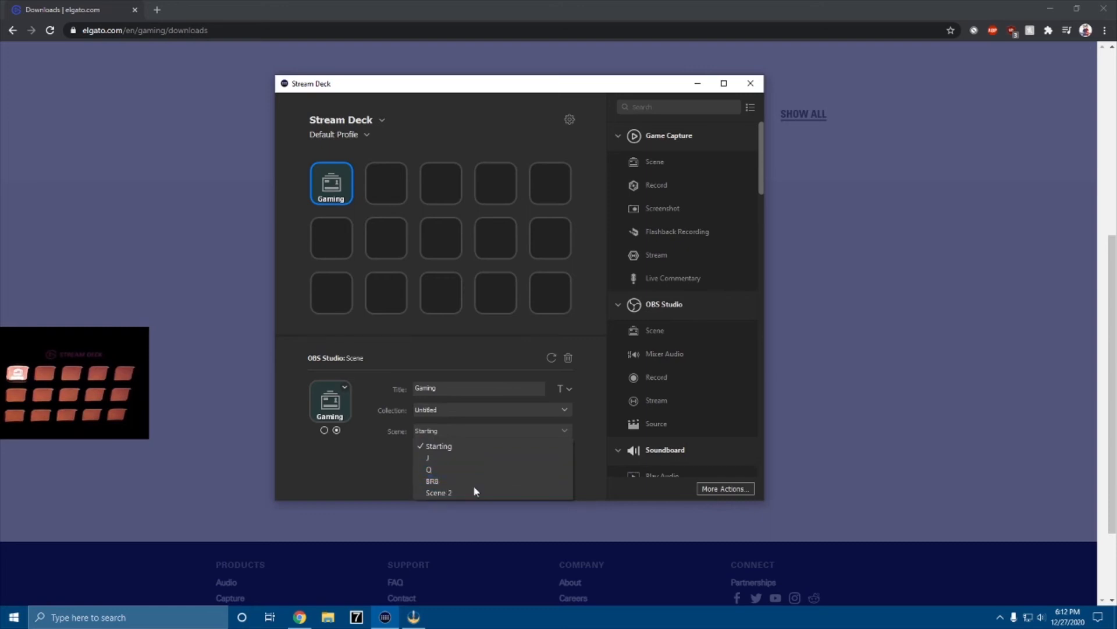
left_click(432, 480)
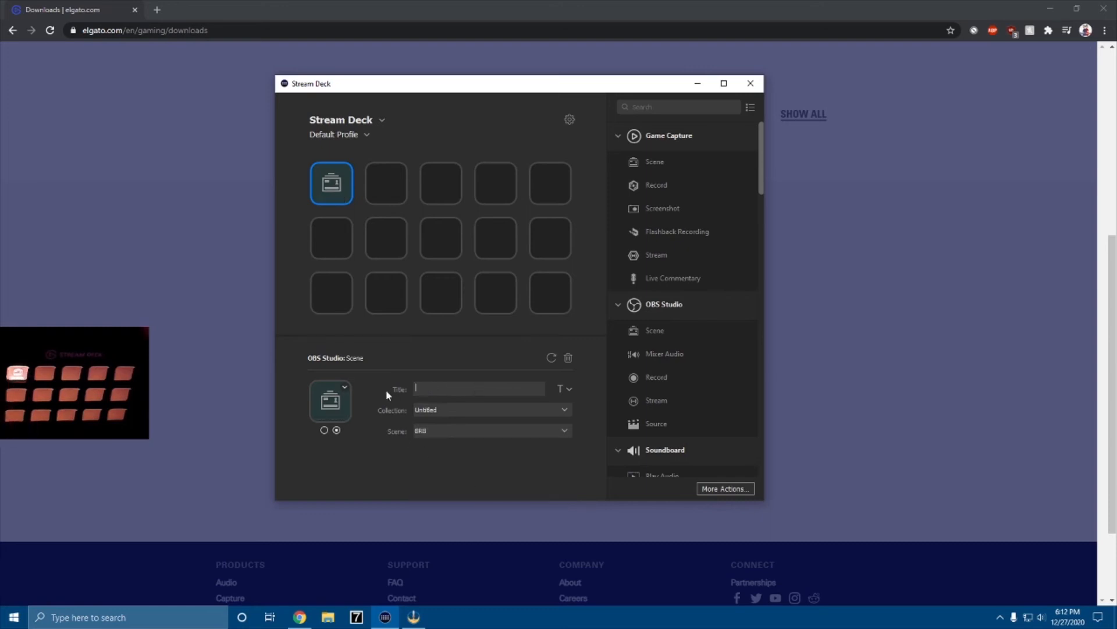
type("BRB")
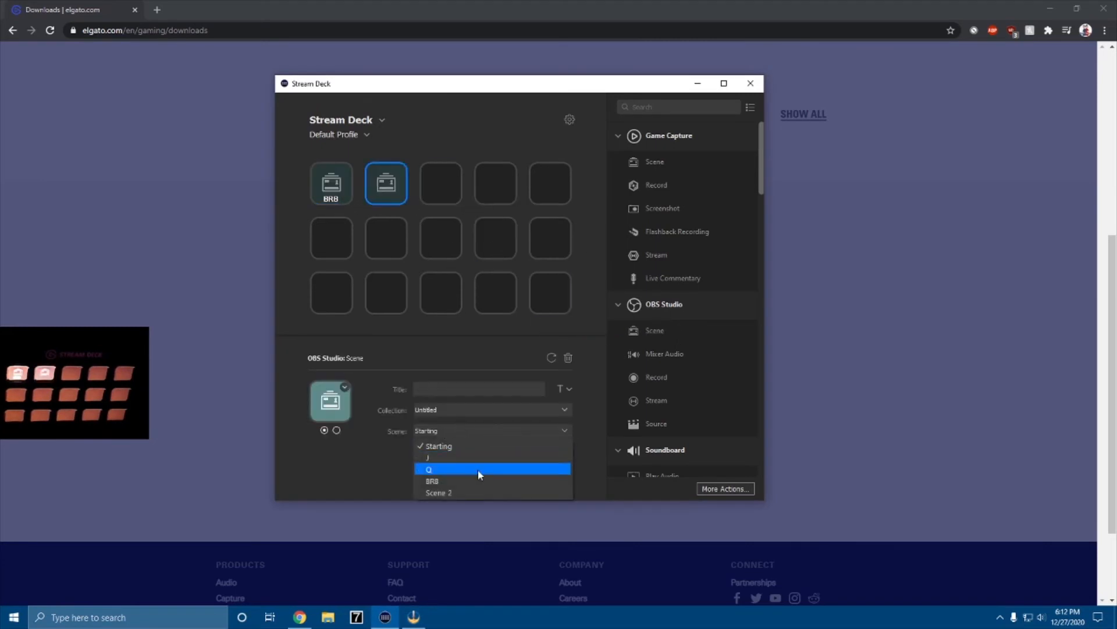
left_click(439, 492)
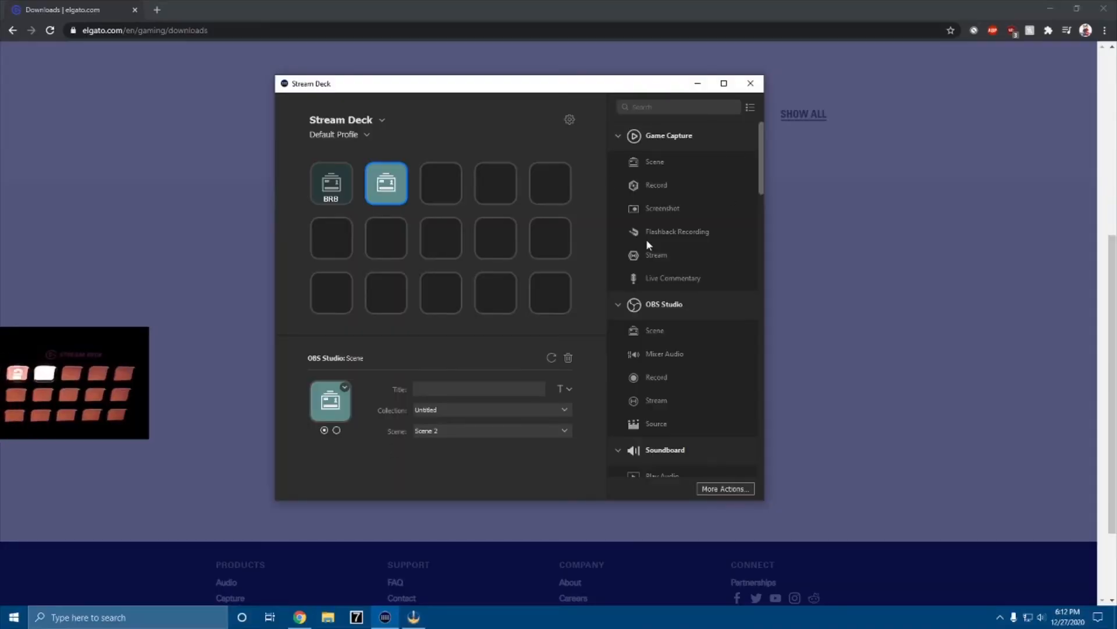
scroll("down", 3)
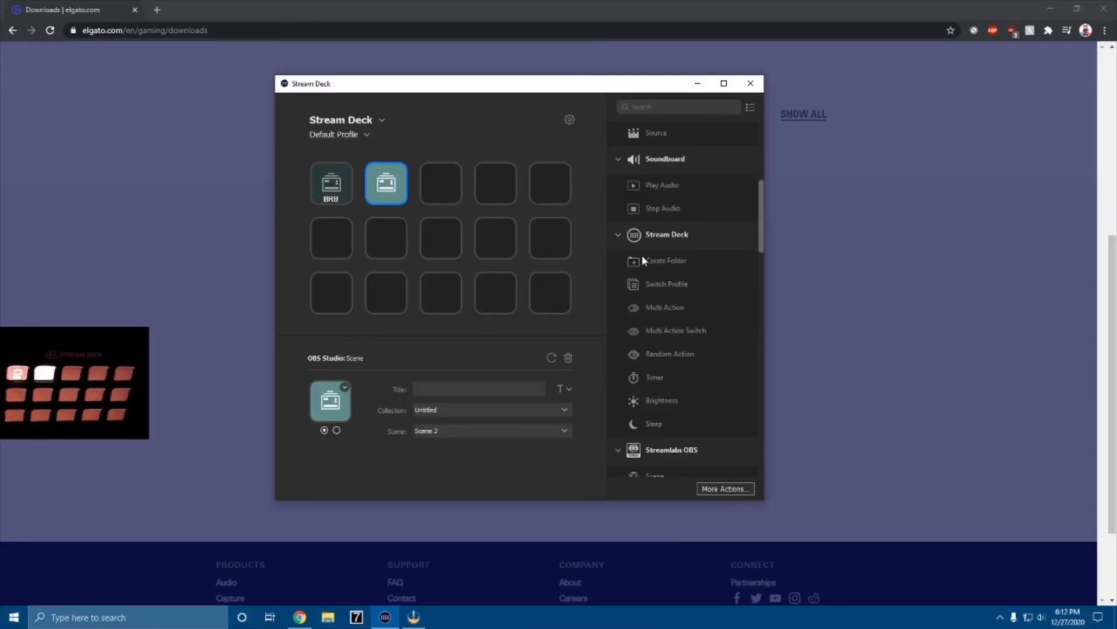
scroll("down", 3)
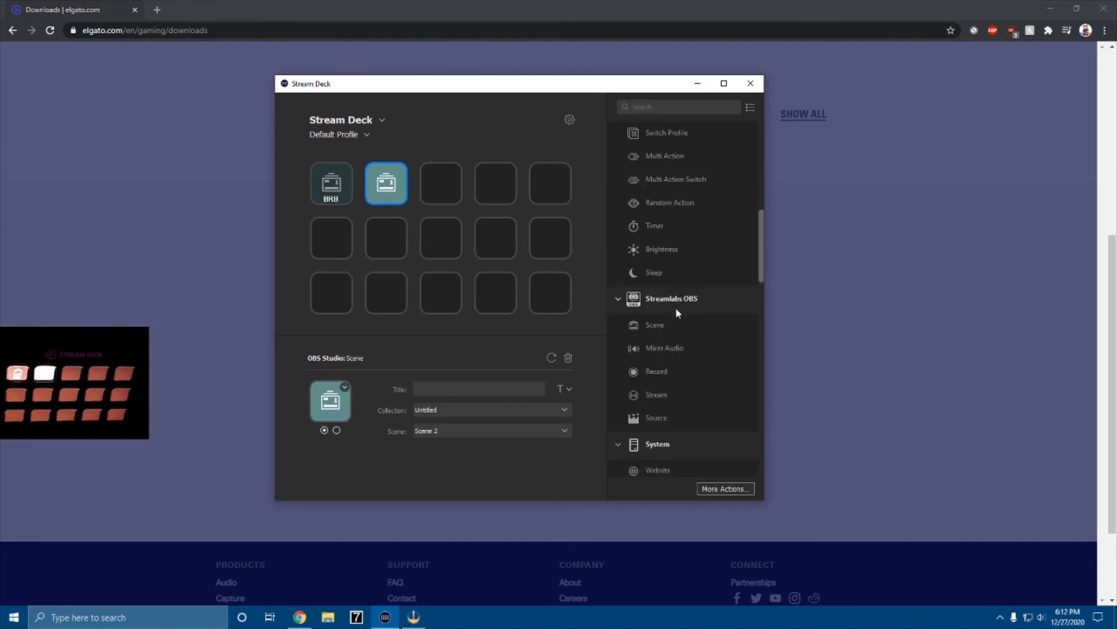
mouse_move(665, 347)
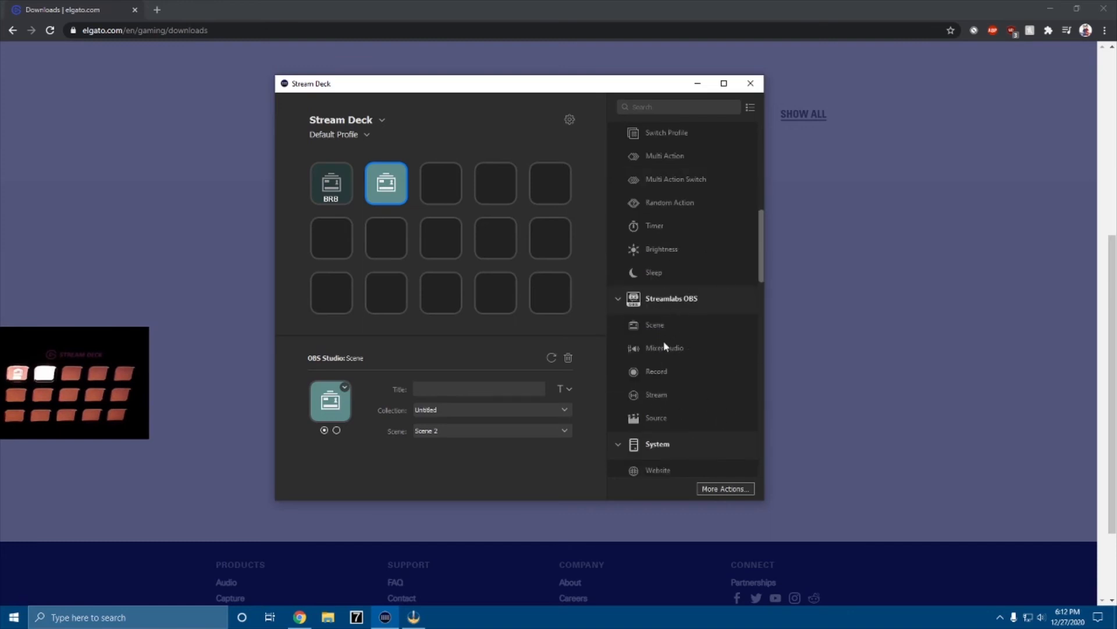
scroll("down", 3)
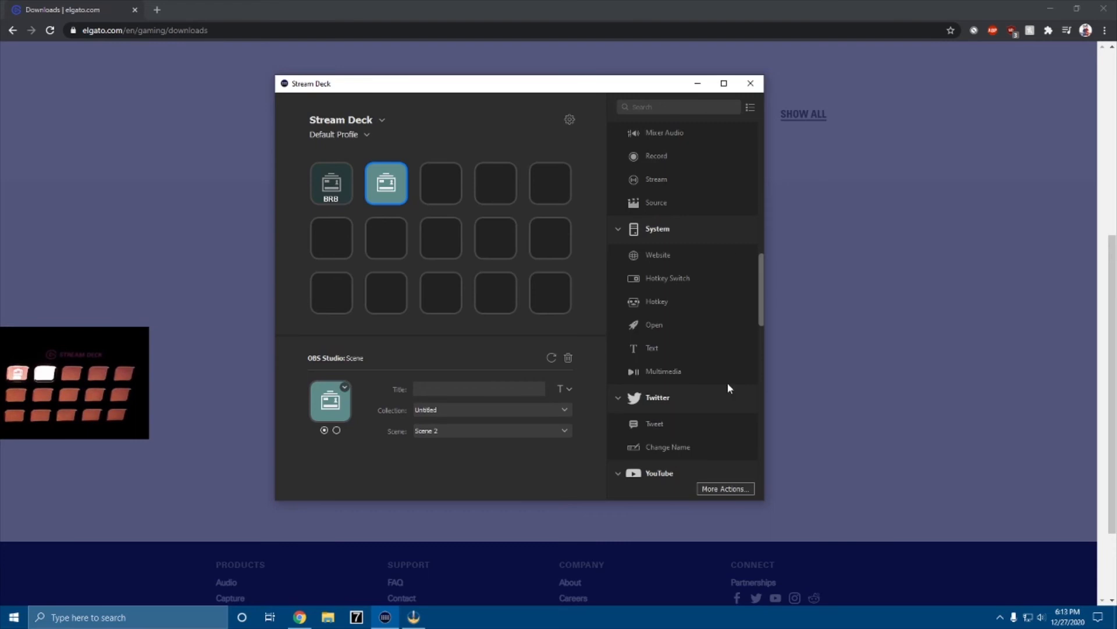
scroll("down", 3)
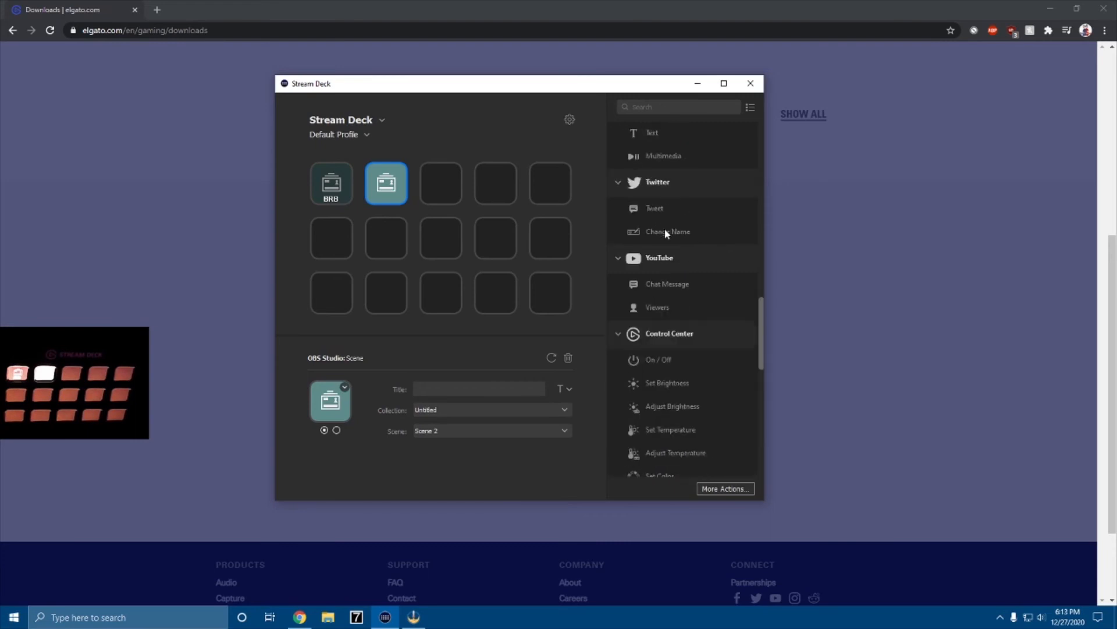
mouse_move(613, 266)
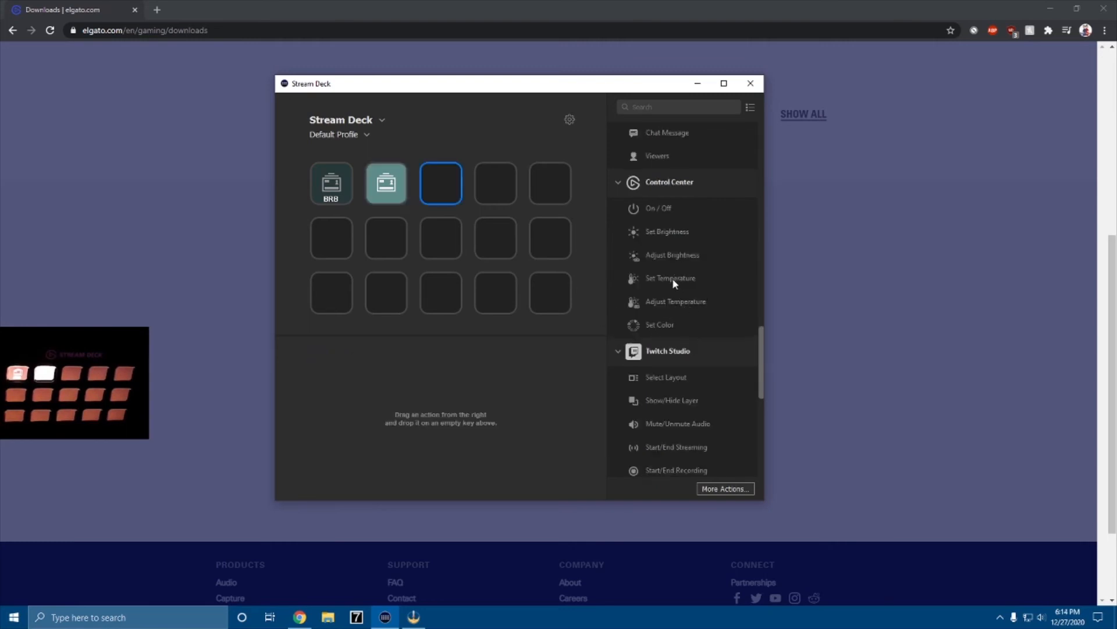
mouse_move(676, 217)
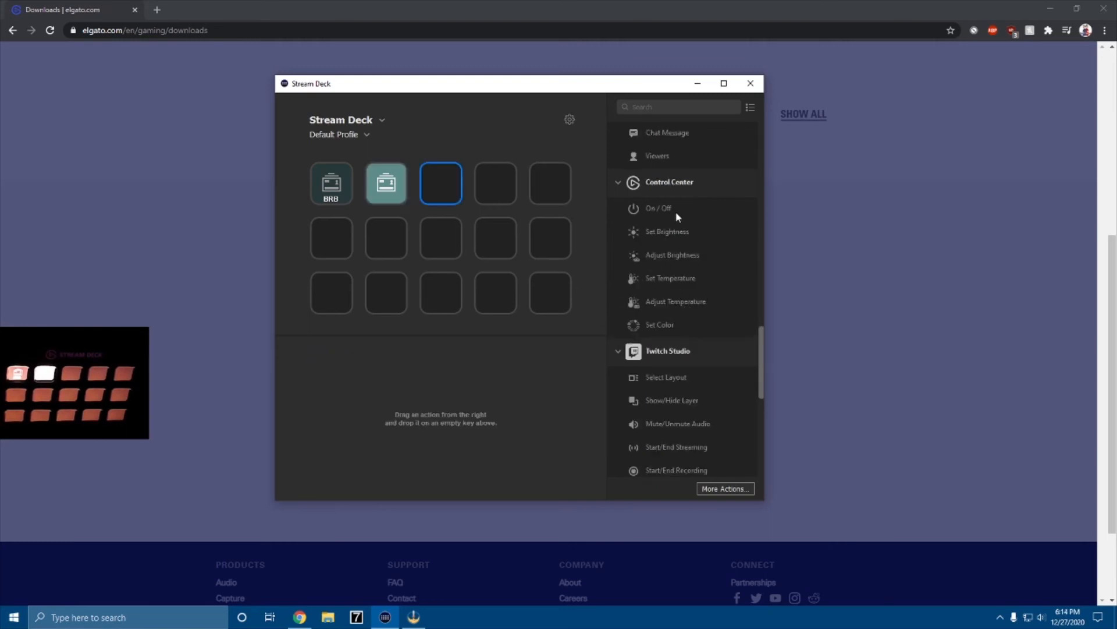
scroll("down", 3)
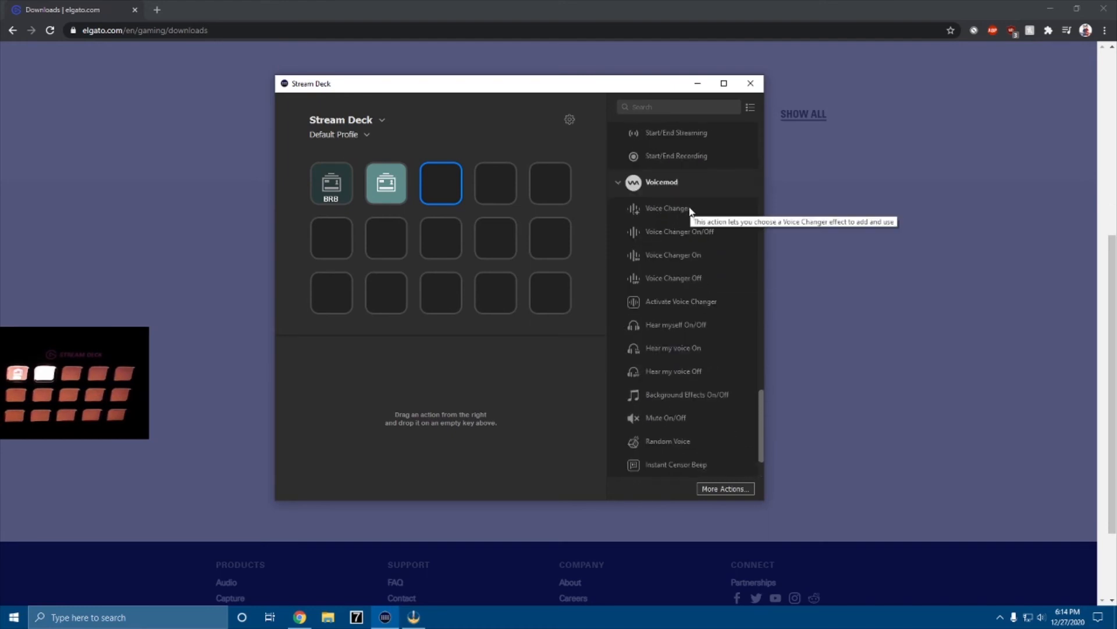
scroll("down", 3)
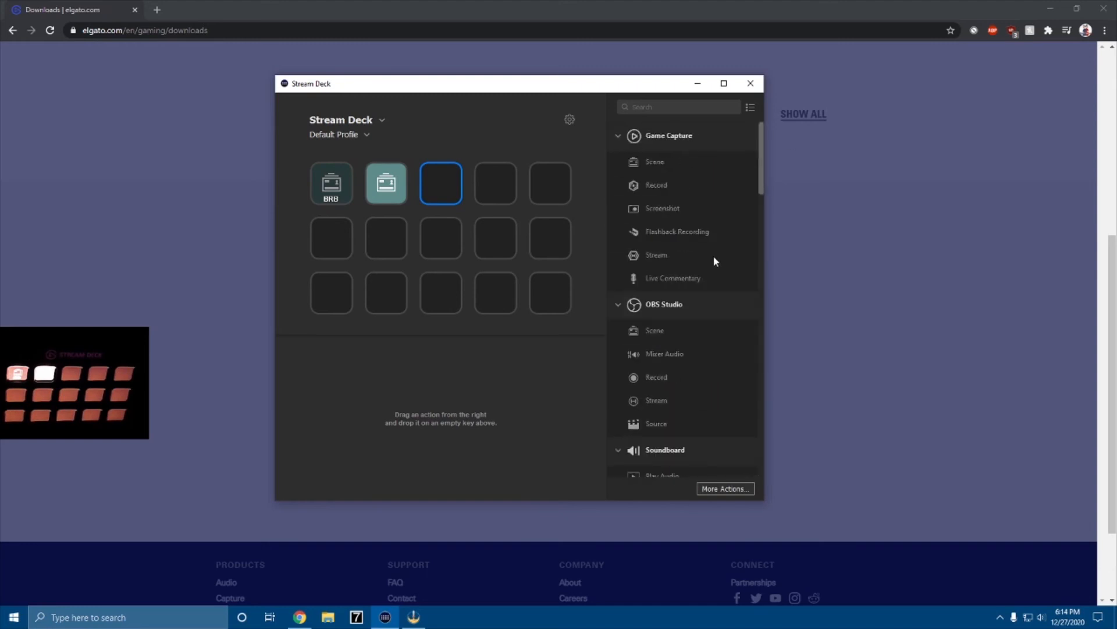
mouse_move(648, 267)
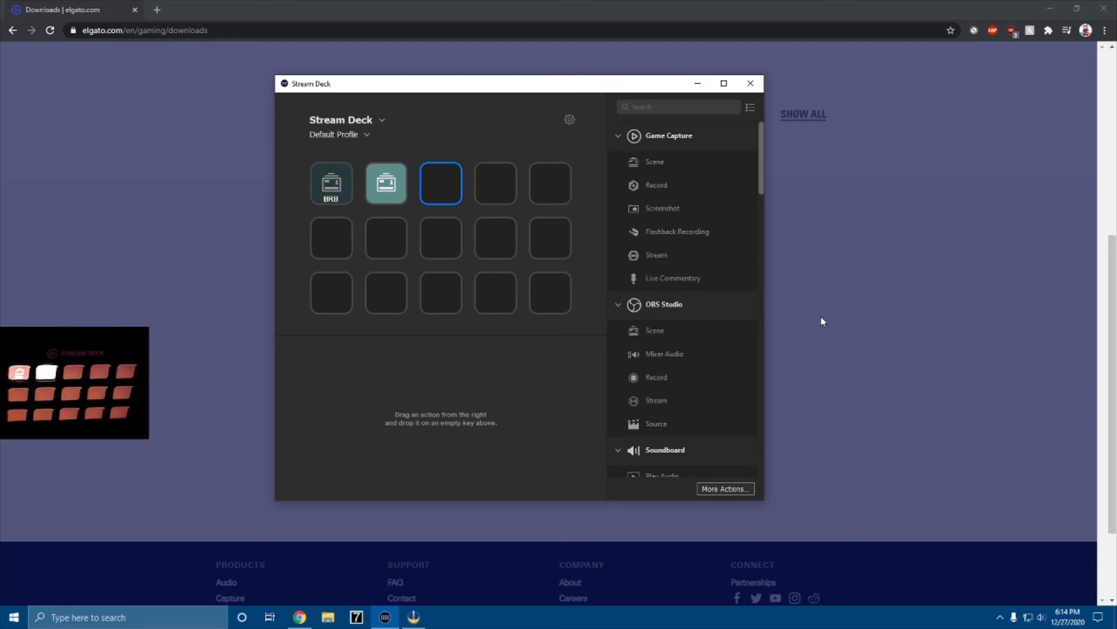
- Open the More Actions plugin catalogue and scroll through the popular plugins
left_click(724, 488)
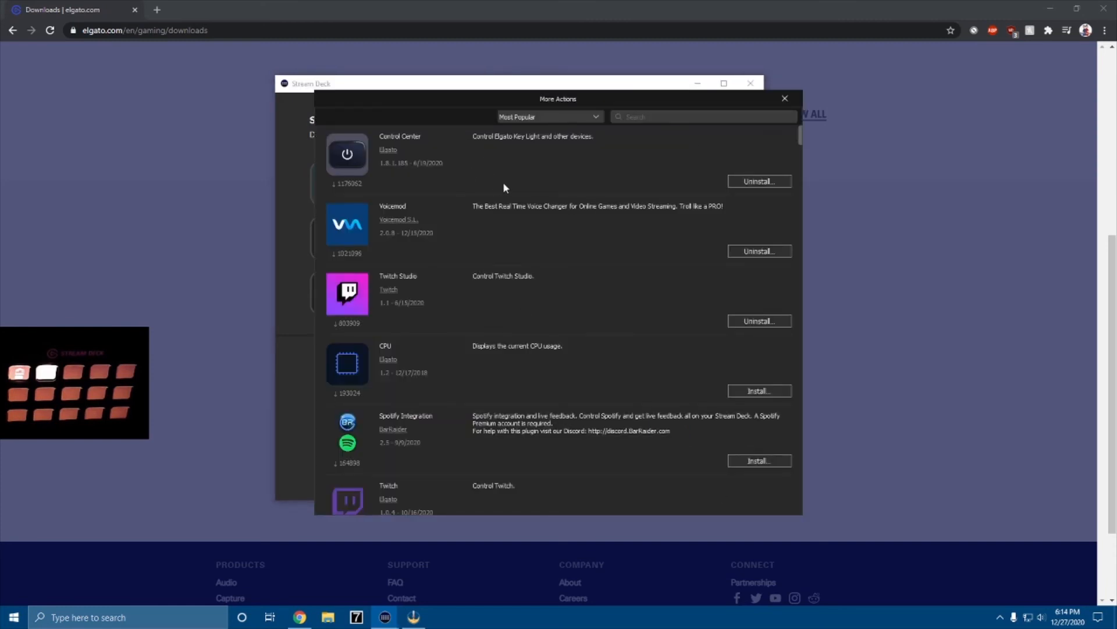
mouse_move(627, 231)
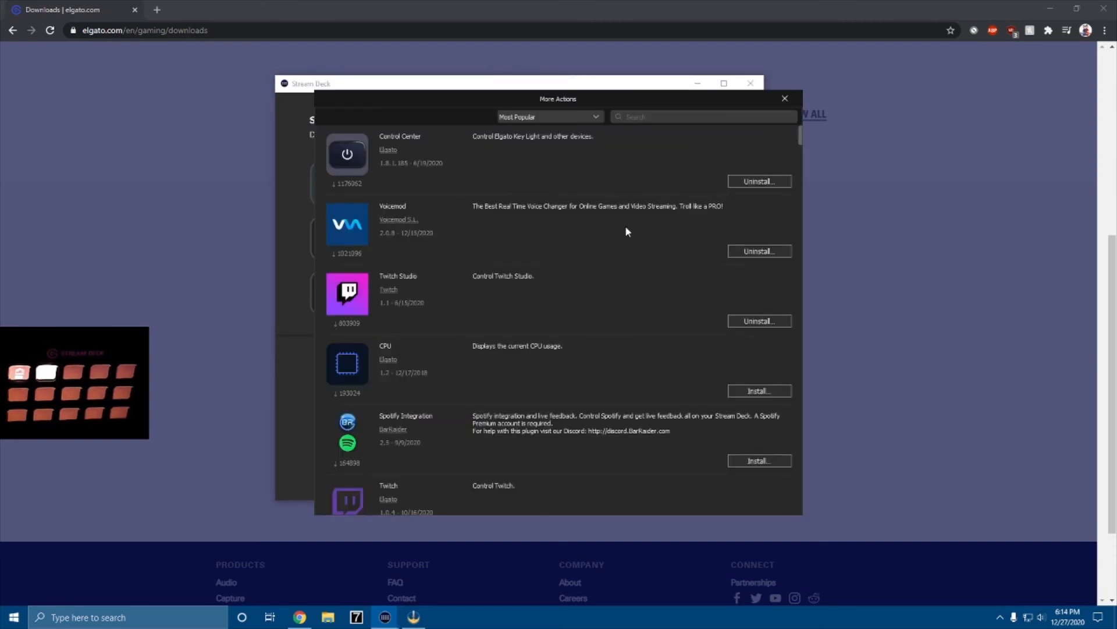
scroll("down", 3)
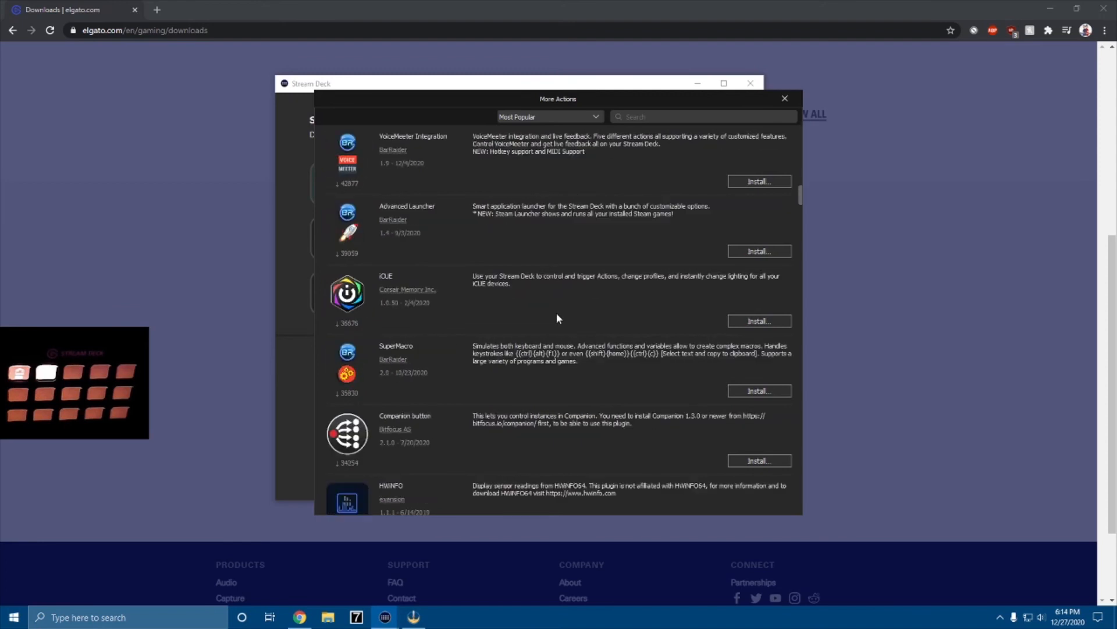
scroll("down", 3)
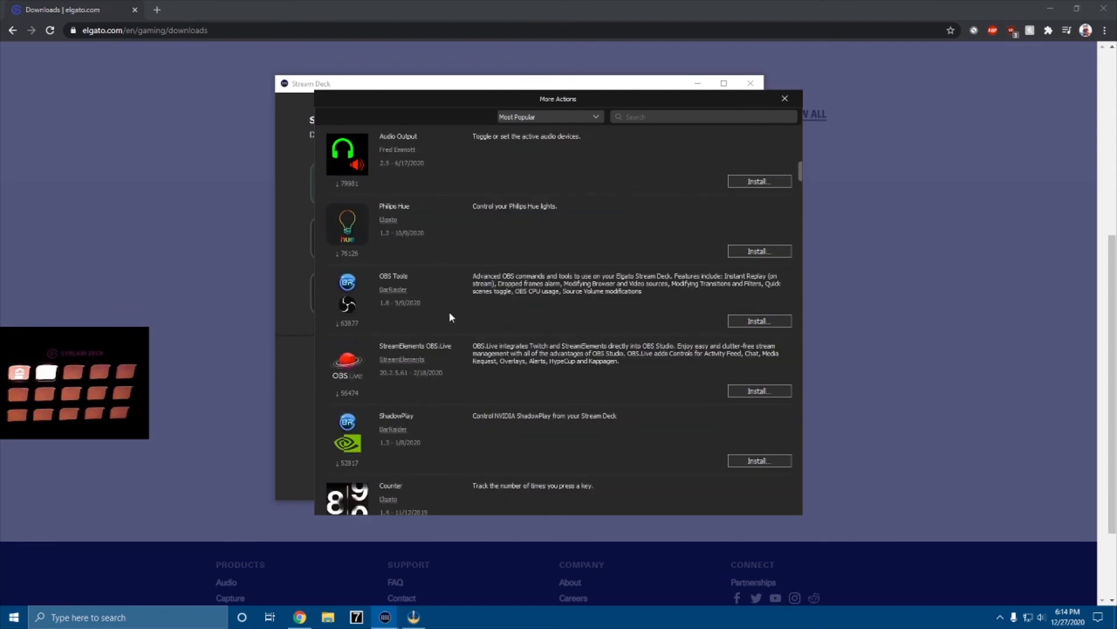
mouse_move(483, 459)
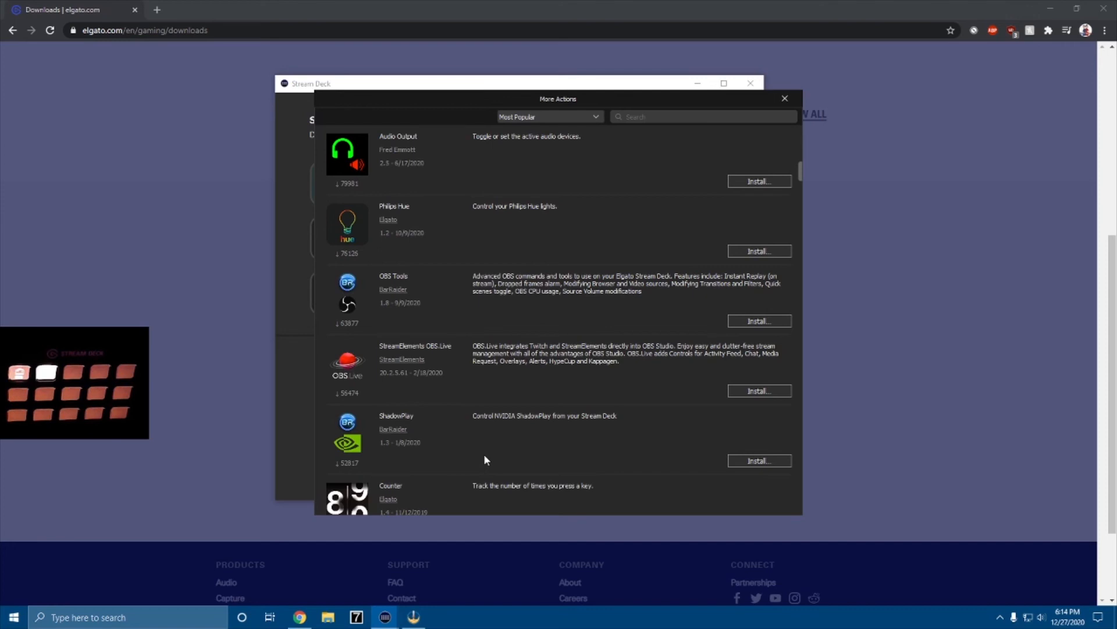
mouse_move(580, 226)
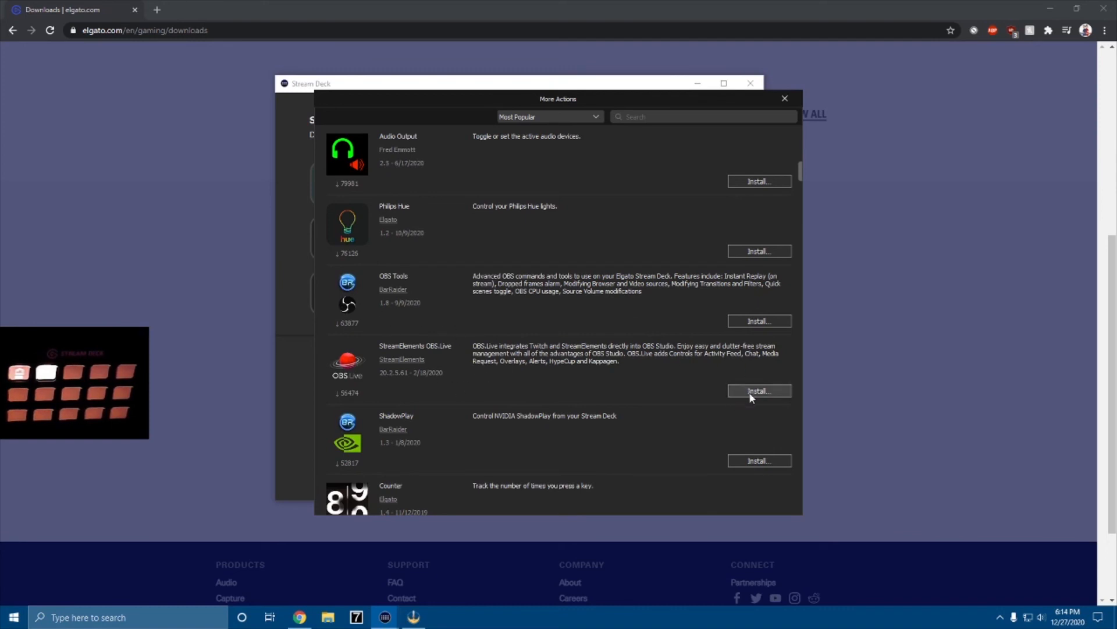
- Install the StreamElements OBS.Live plugin, then close the More Actions window
left_click(759, 391)
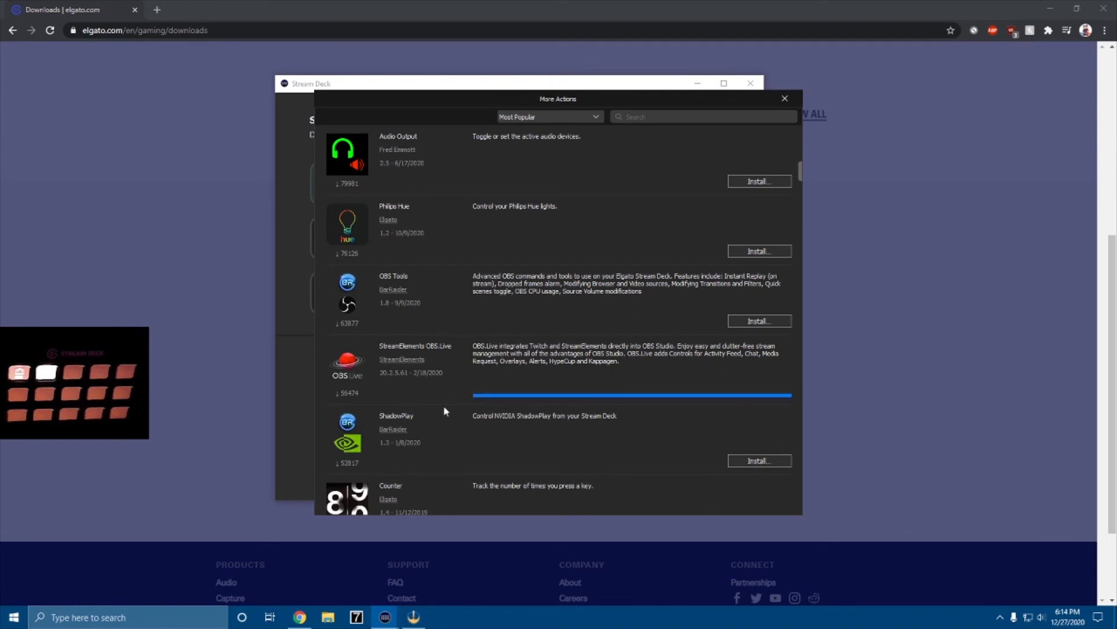
scroll("down", 3)
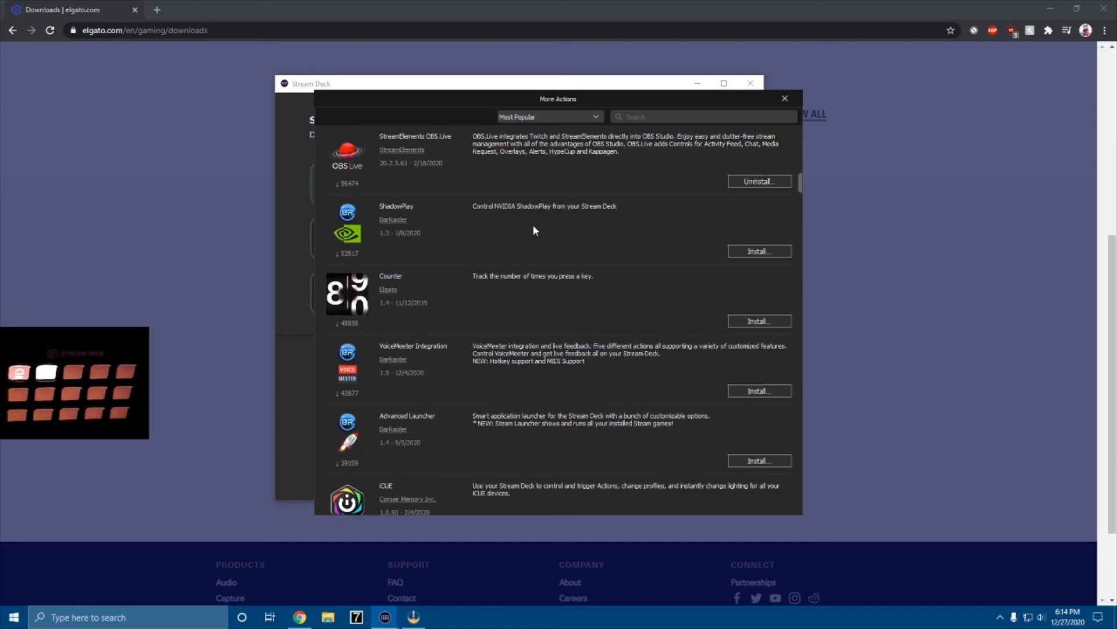
scroll("down", 3)
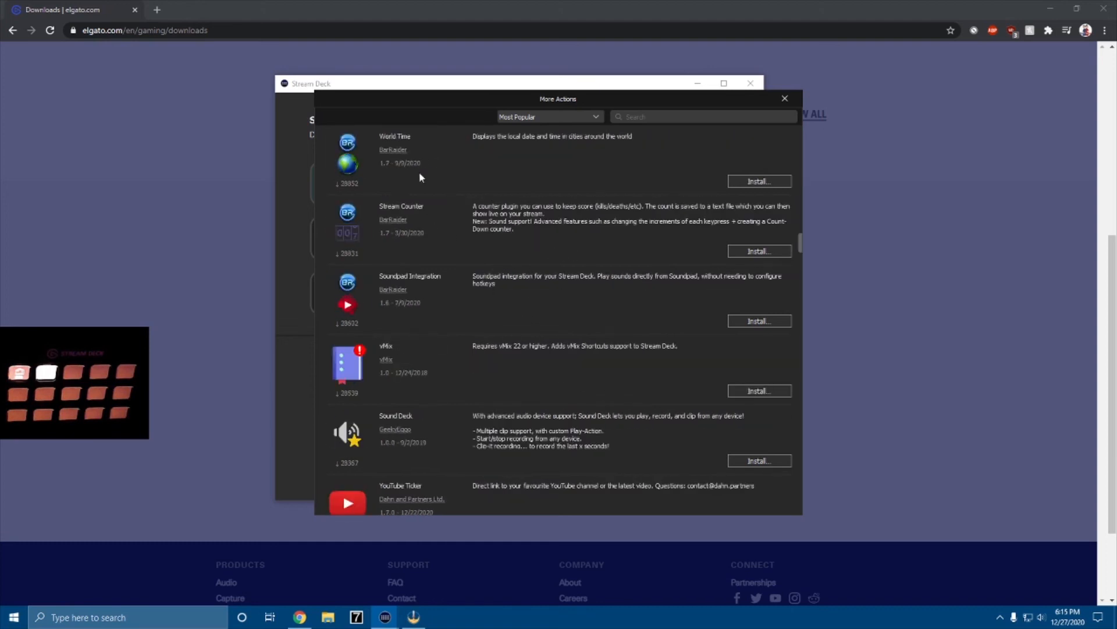
scroll("down", 3)
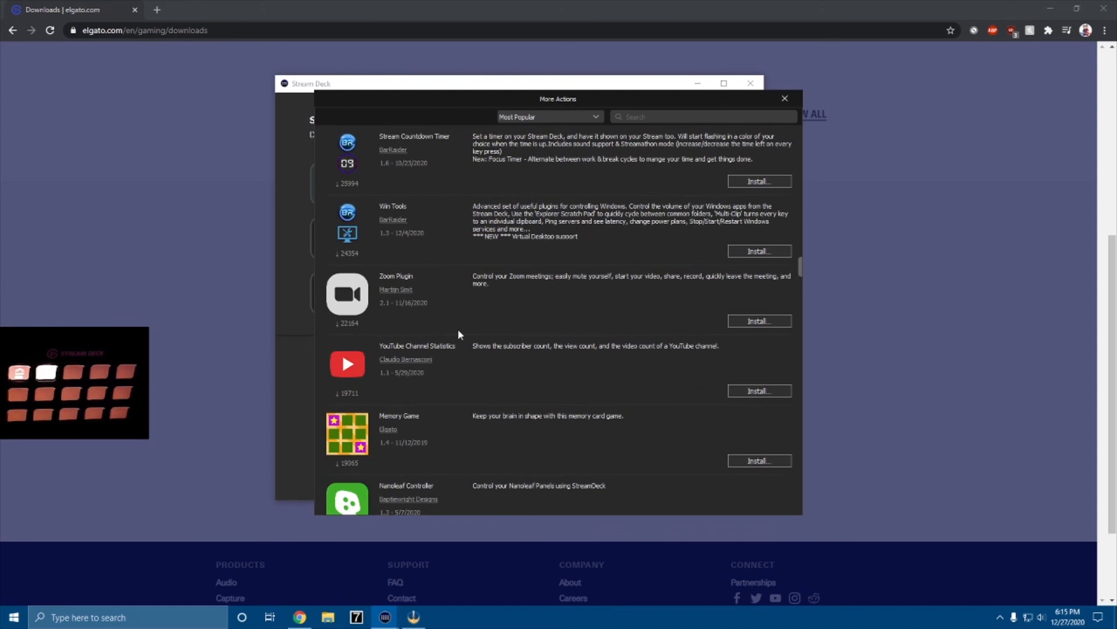
mouse_move(508, 349)
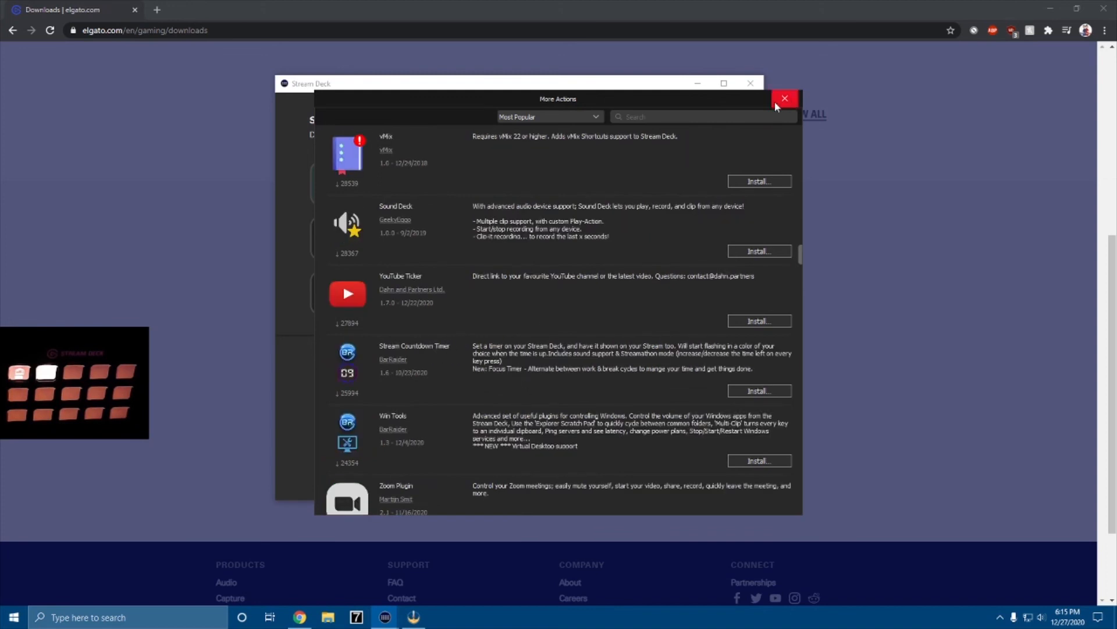
left_click(784, 98)
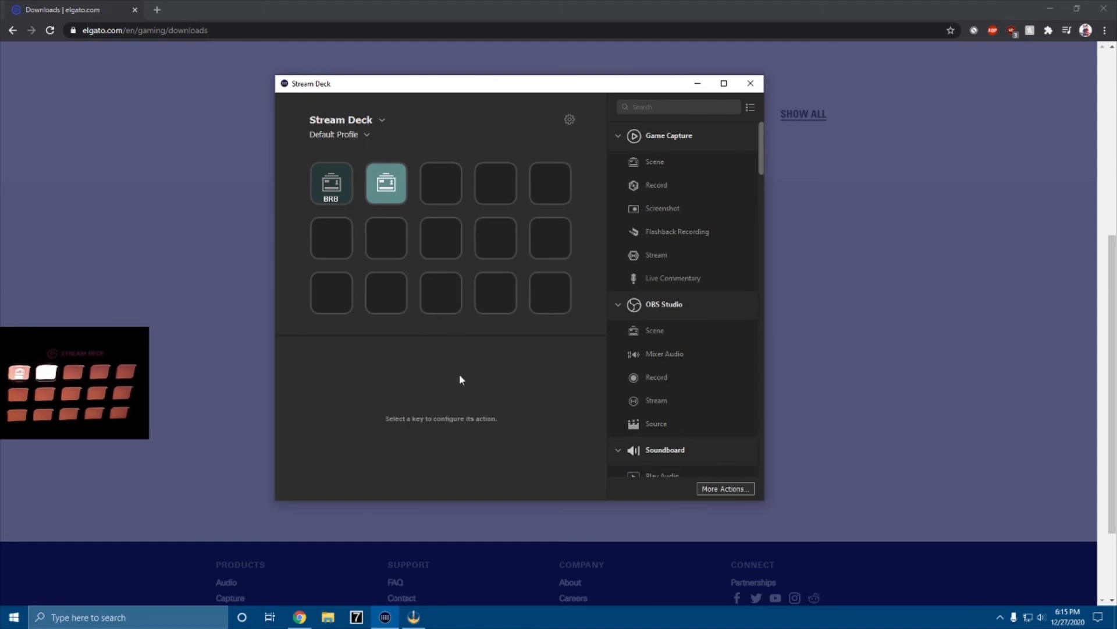